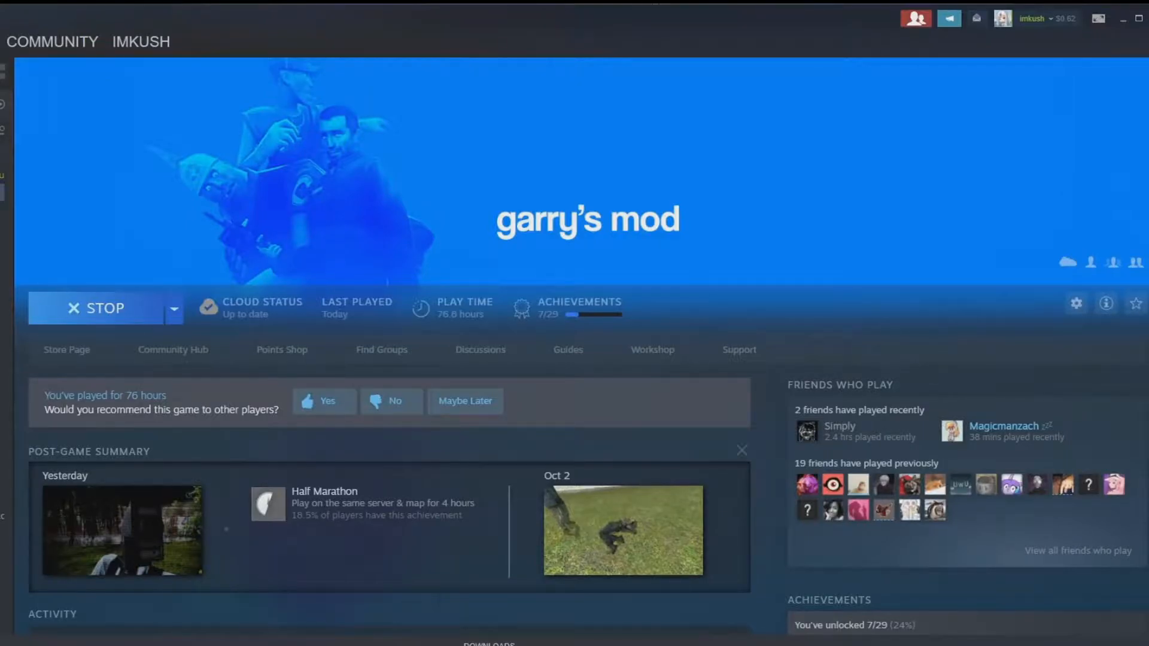
# - Scroll down the Garry's Mod library page and visit its Steam Workshop
pyautogui.scroll(-3)
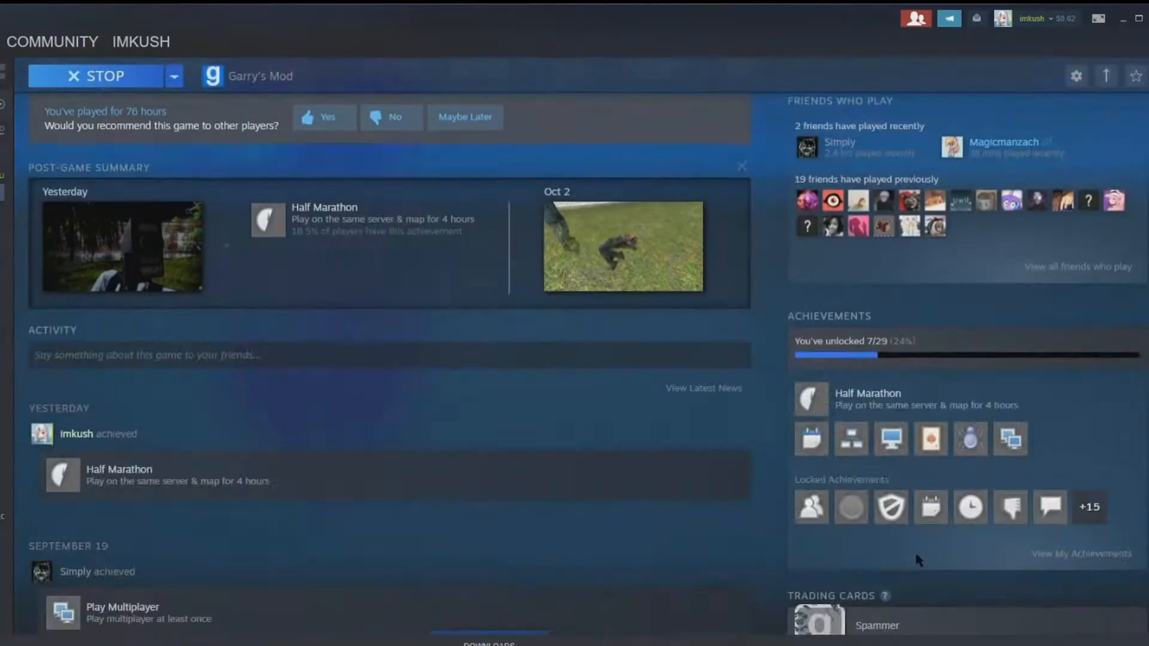
pyautogui.scroll(-3)
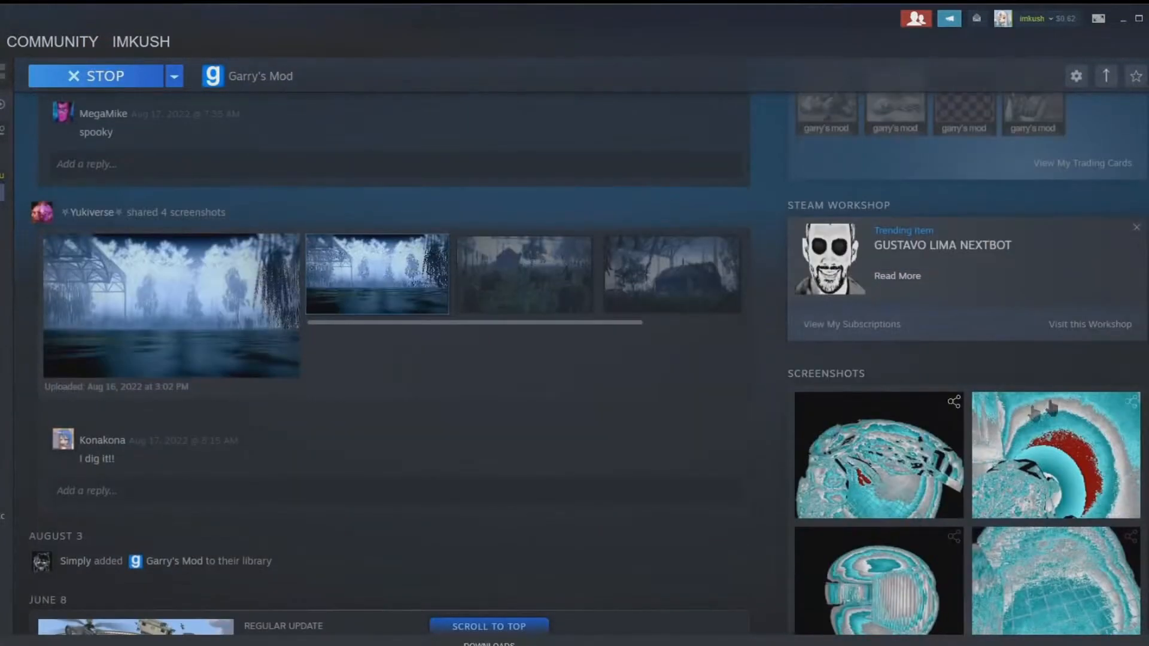
pyautogui.moveTo(1094, 331)
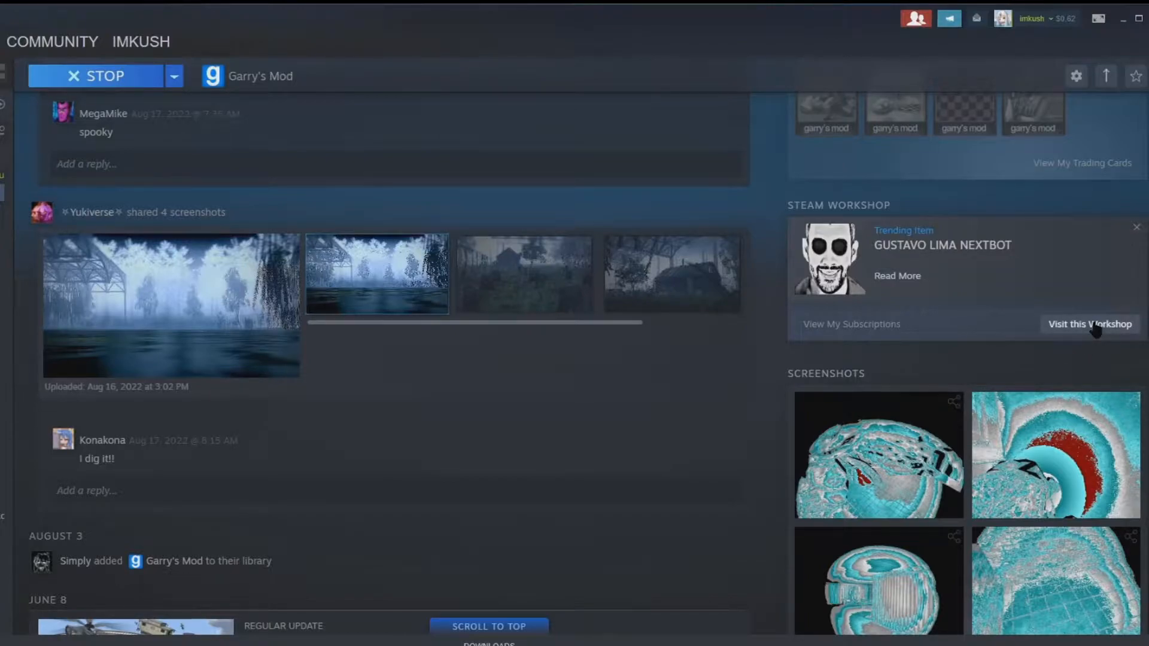
pyautogui.click(1089, 324)
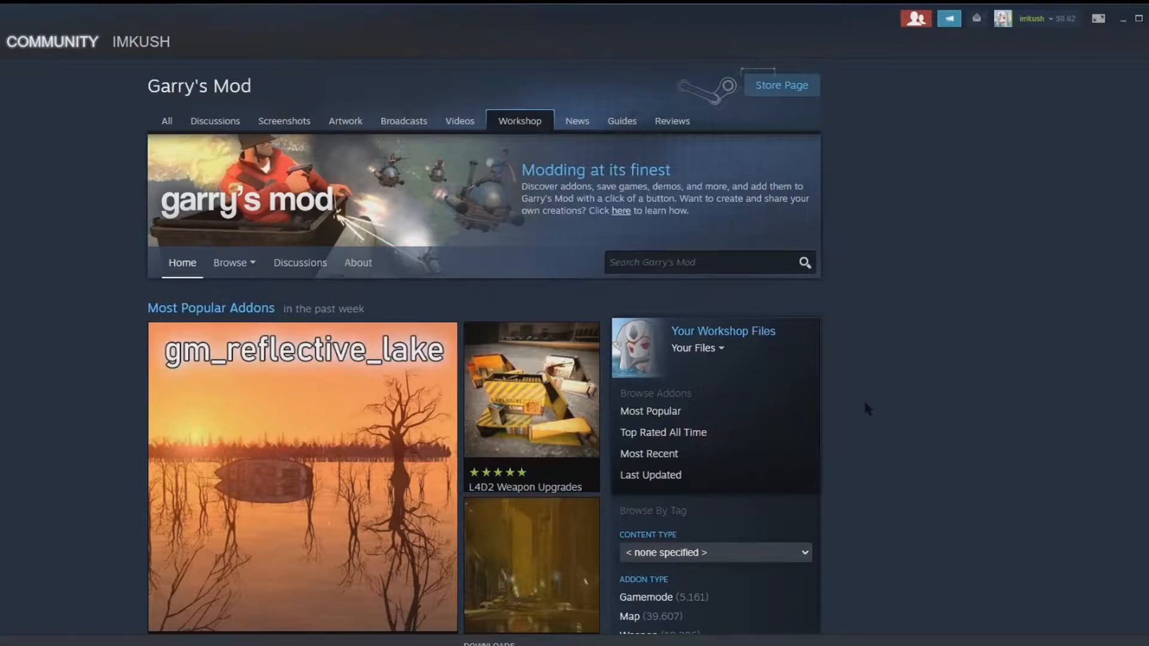
# - Switch Your Files to Subscribed items and scroll through the subscribed addons
pyautogui.click(696, 347)
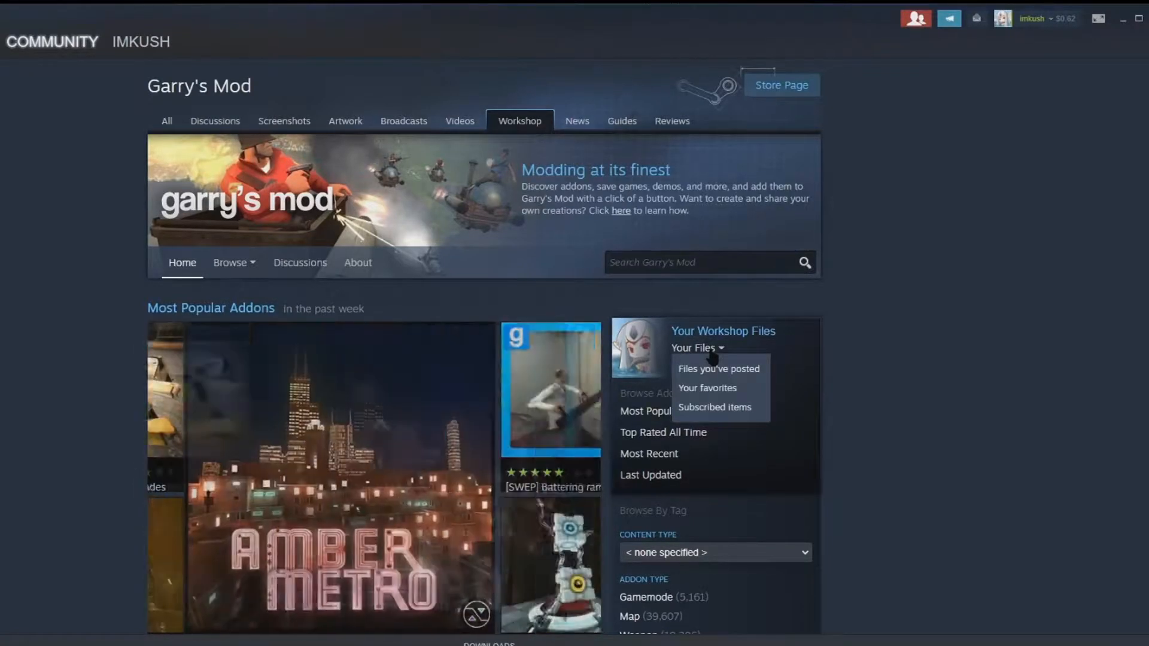
pyautogui.click(706, 388)
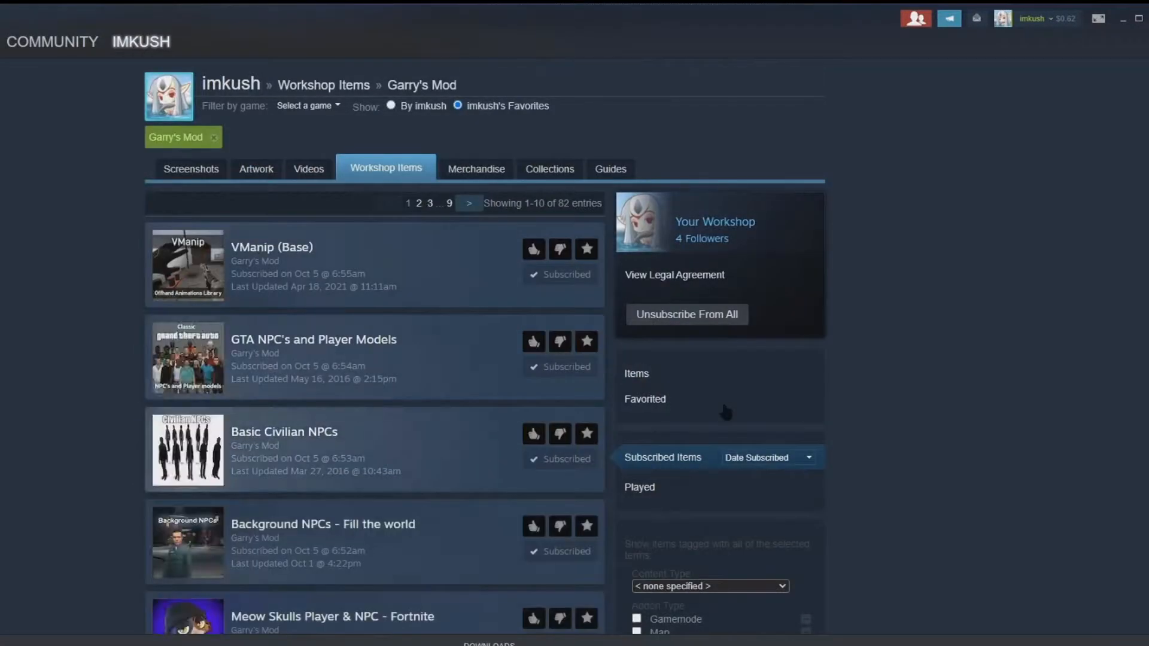
pyautogui.moveTo(423, 277)
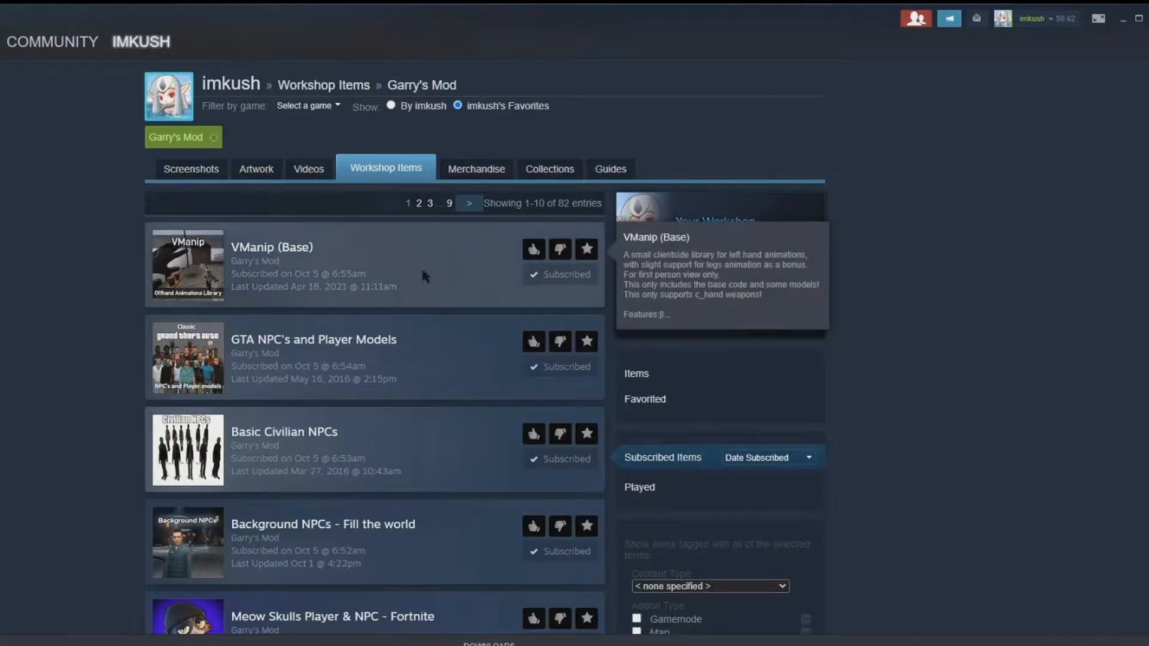
pyautogui.moveTo(373, 266)
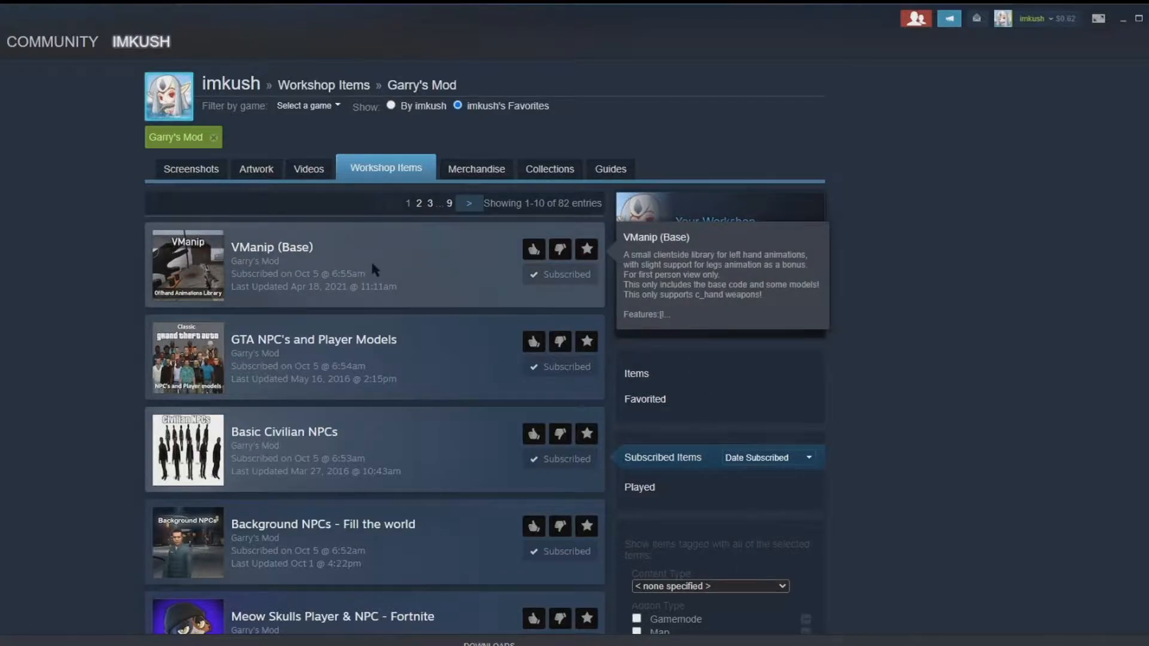
pyautogui.scroll(-3)
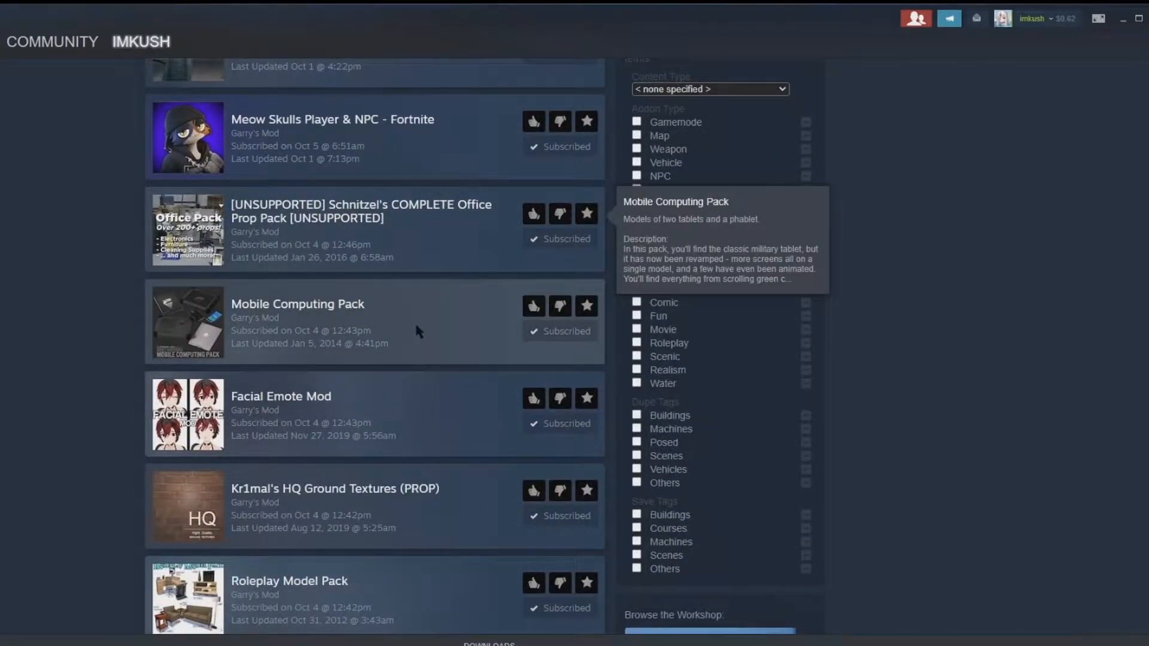
pyautogui.scroll(-3)
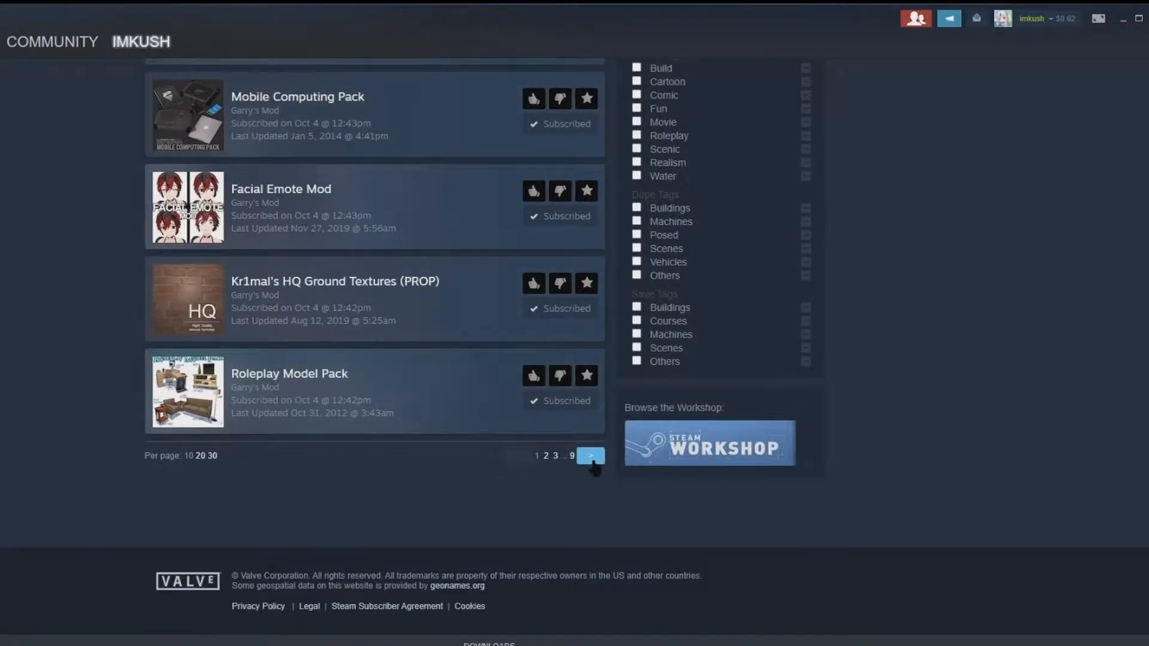
pyautogui.scroll(3)
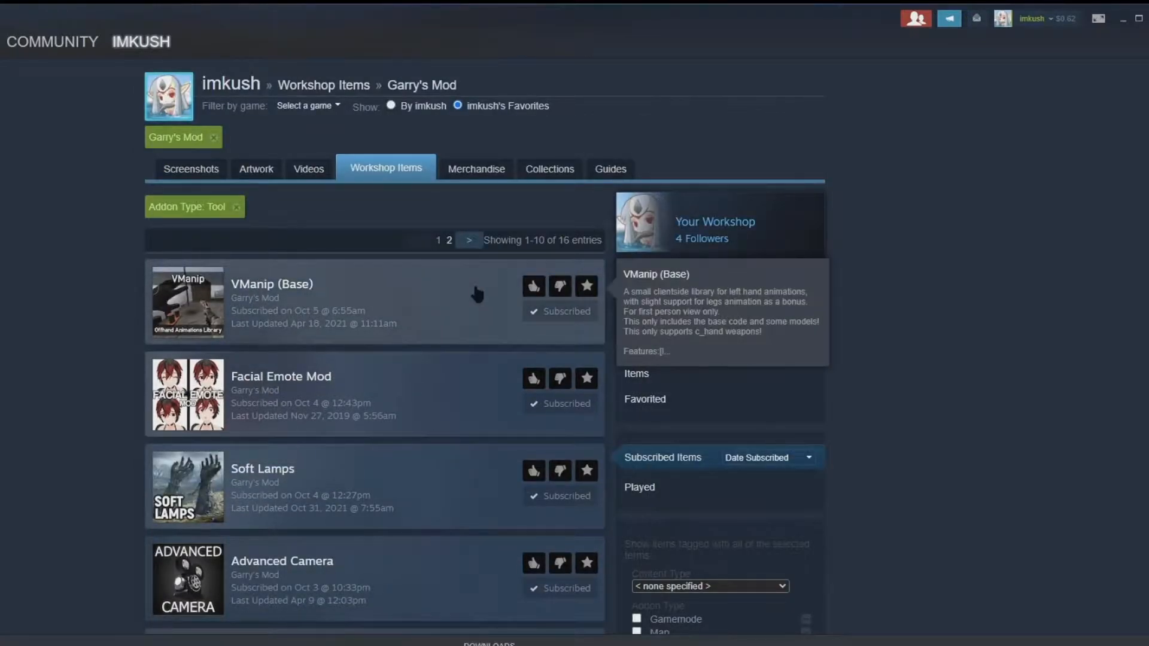
# - Scroll the 16 Tool results and open the Advanced Camera addon page
pyautogui.scroll(-3)
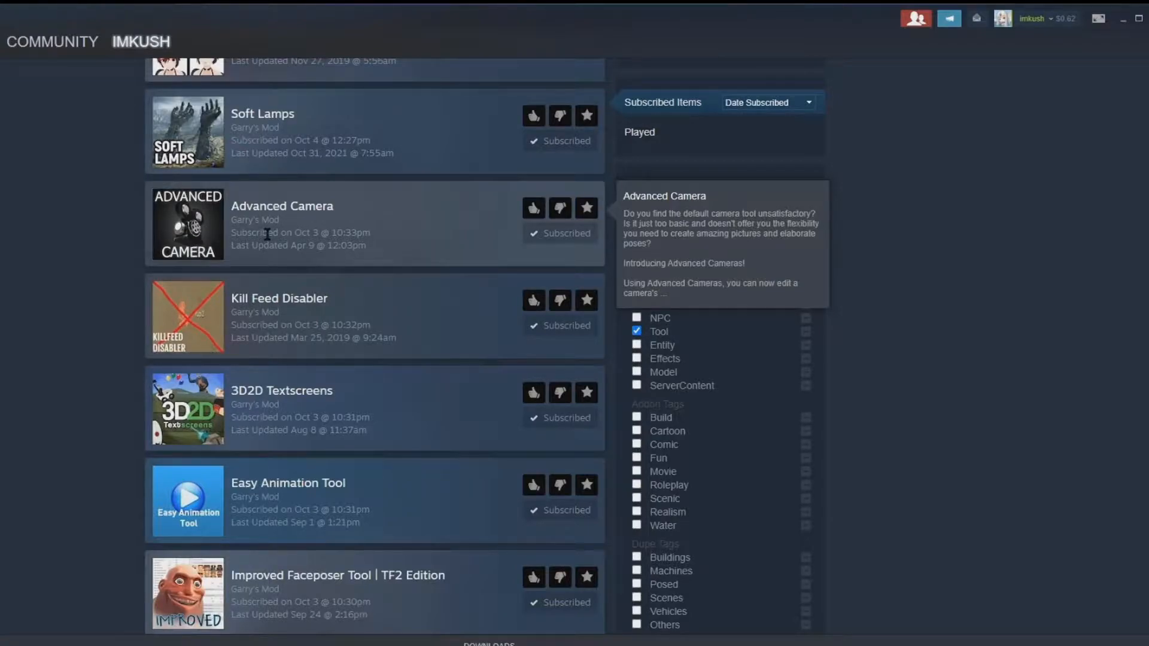
pyautogui.scroll(-3)
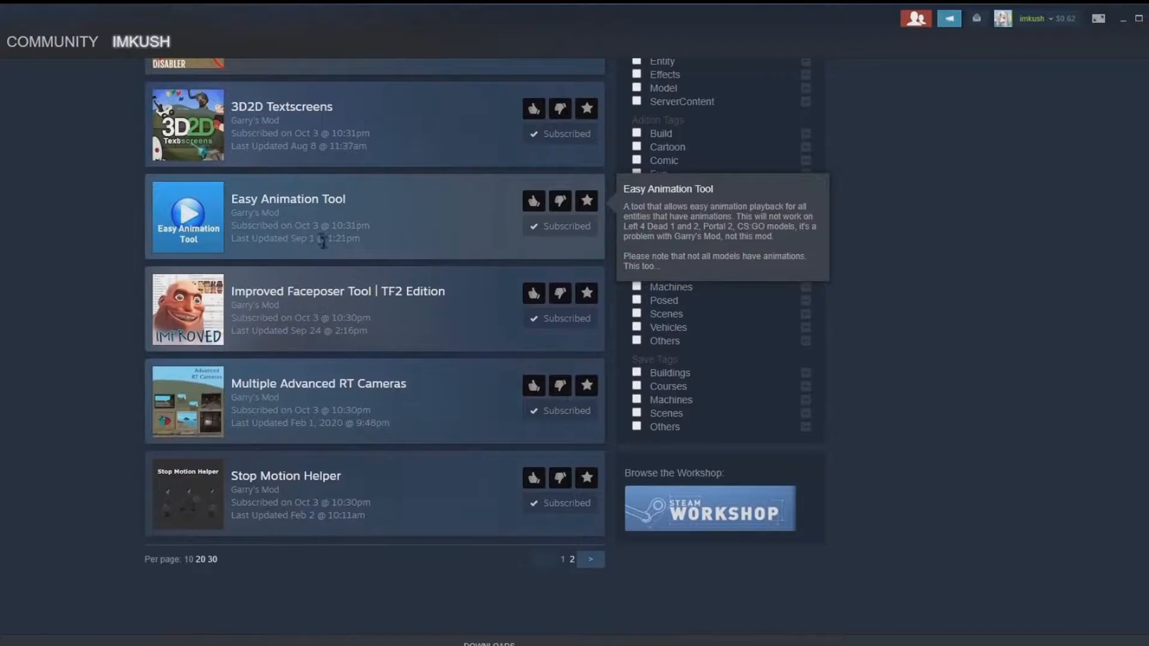
pyautogui.moveTo(350, 391)
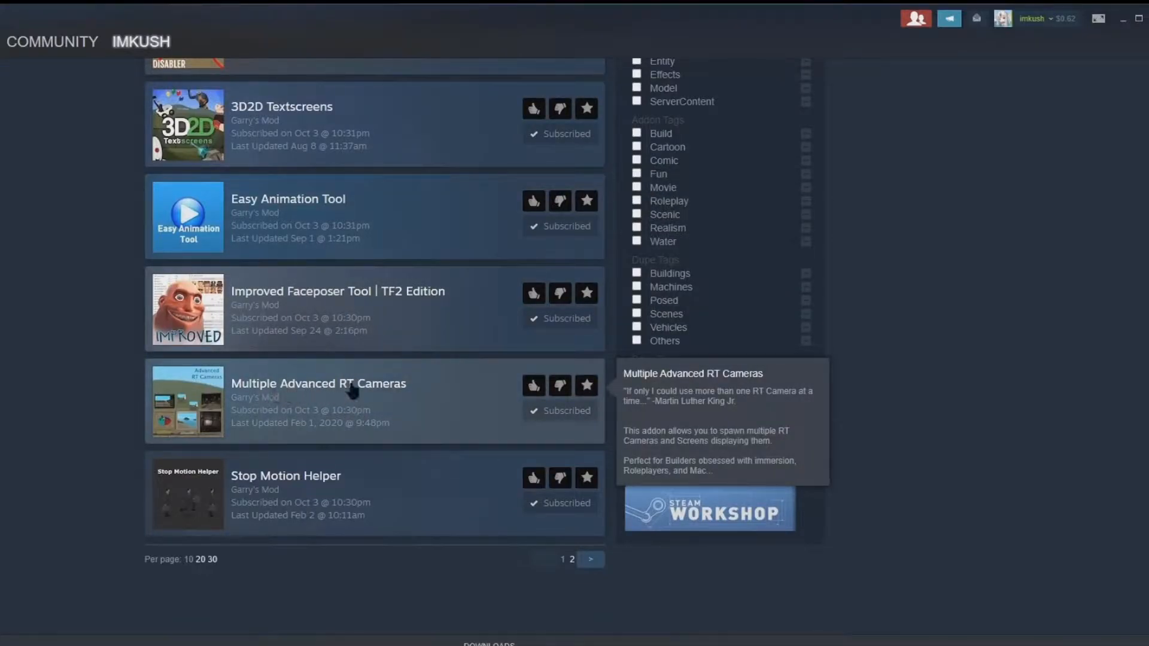
pyautogui.scroll(3)
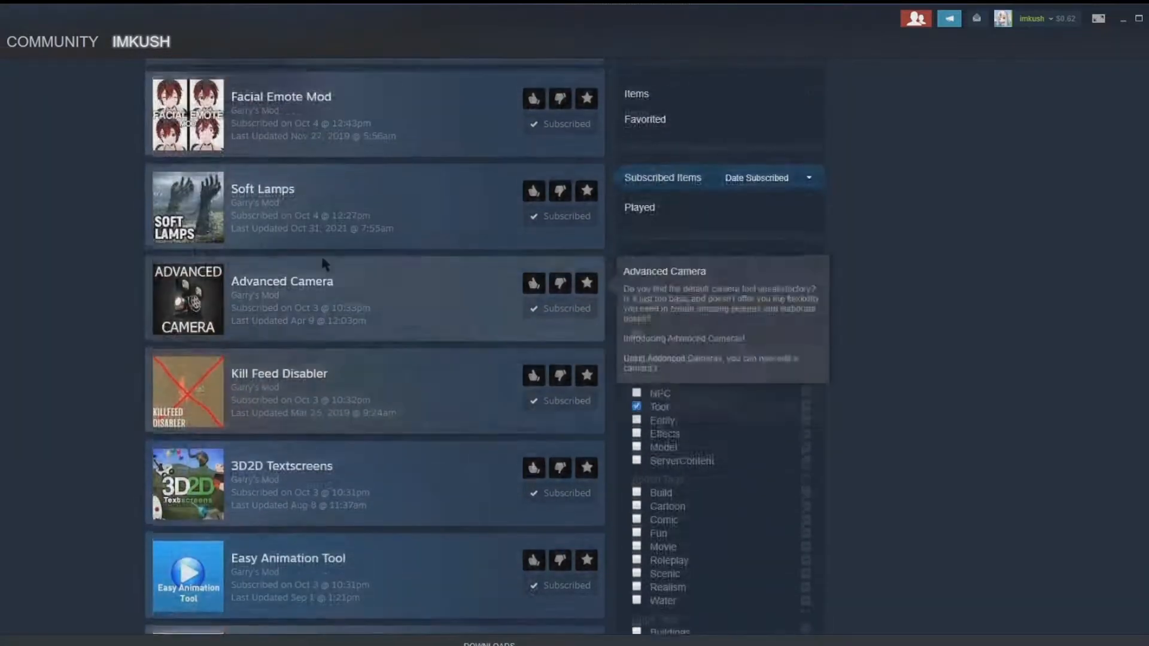
pyautogui.click(636, 407)
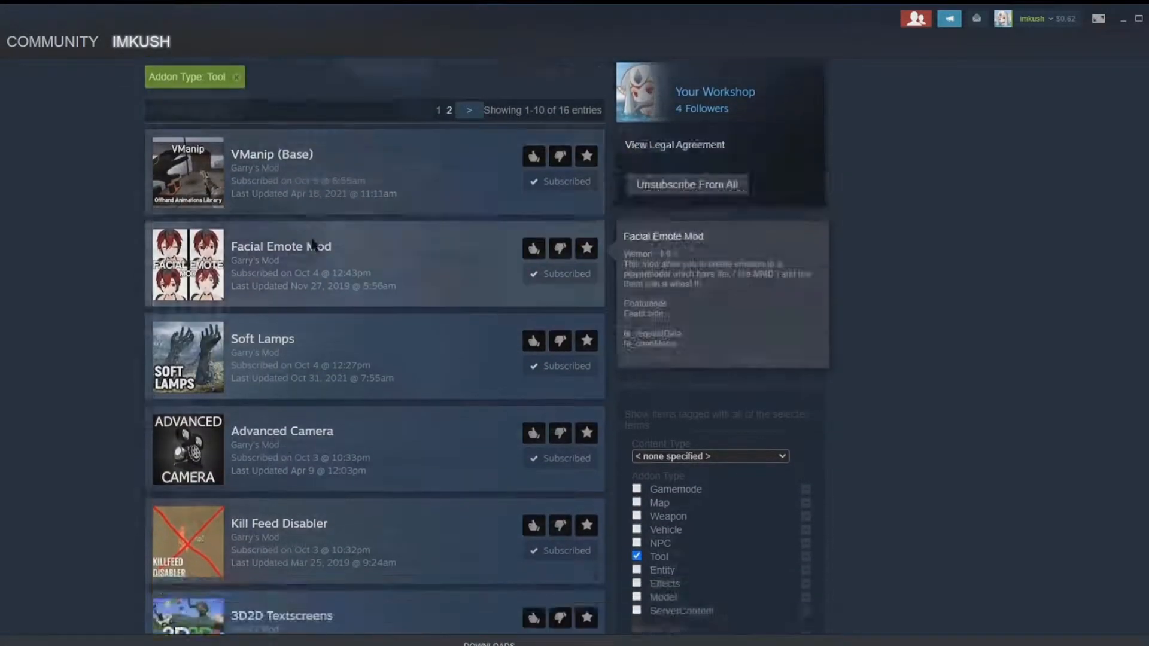
pyautogui.click(282, 430)
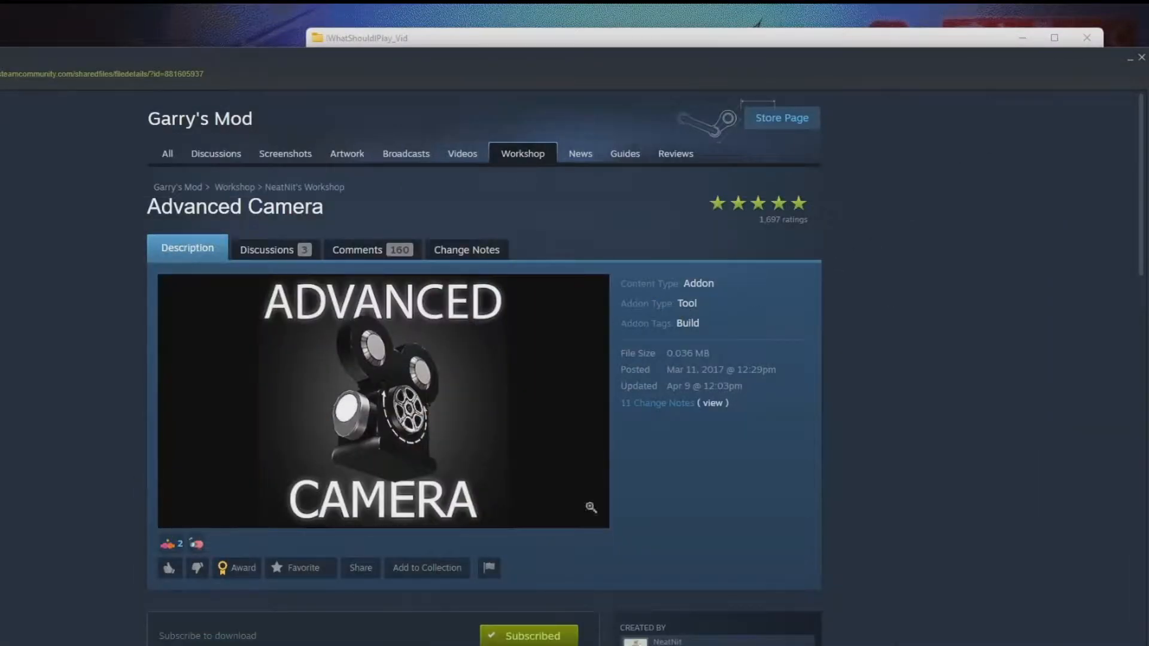
# - Scroll through the Advanced Camera Workshop page description
pyautogui.scroll(-3)
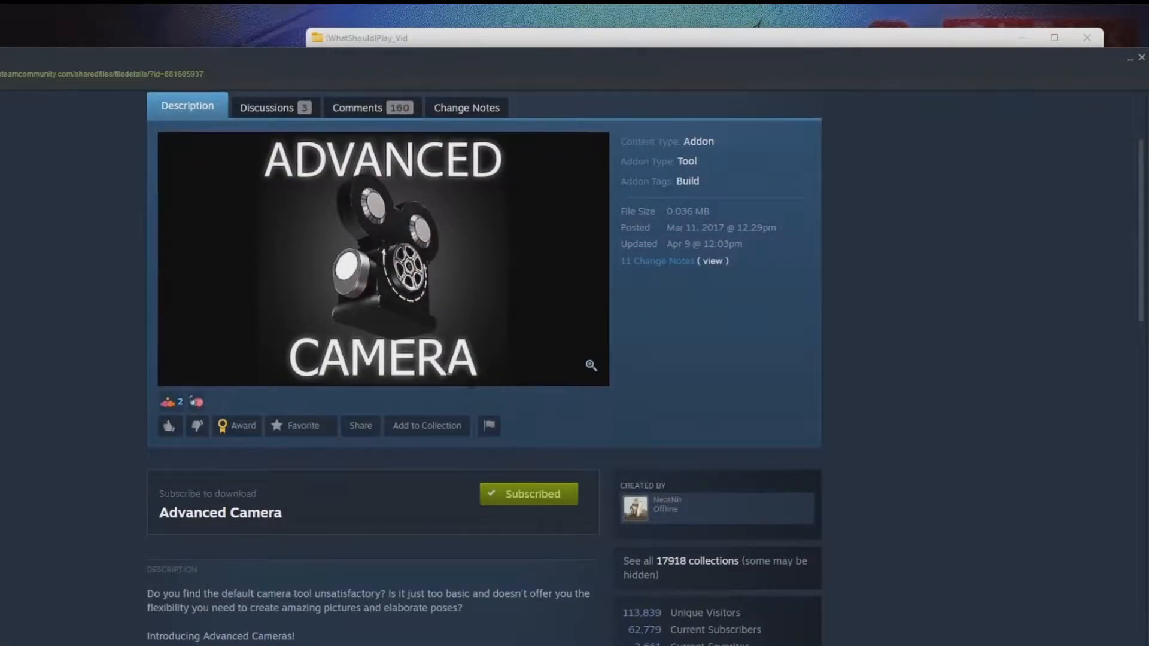
pyautogui.scroll(-3)
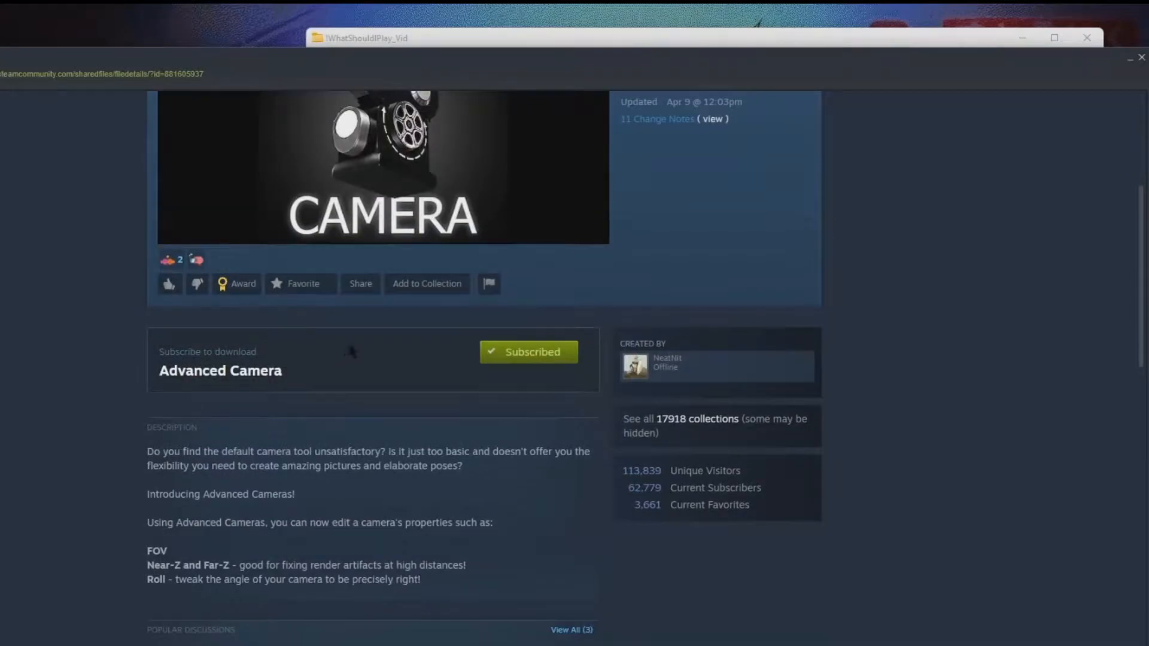
pyautogui.scroll(3)
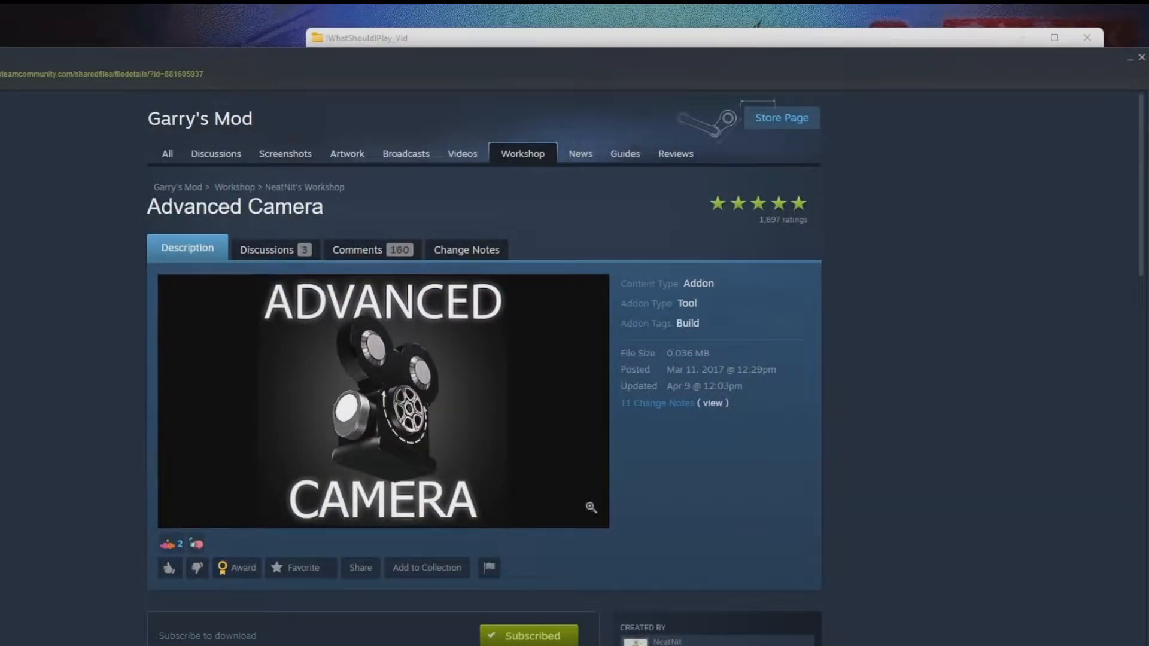
pyautogui.scroll(-3)
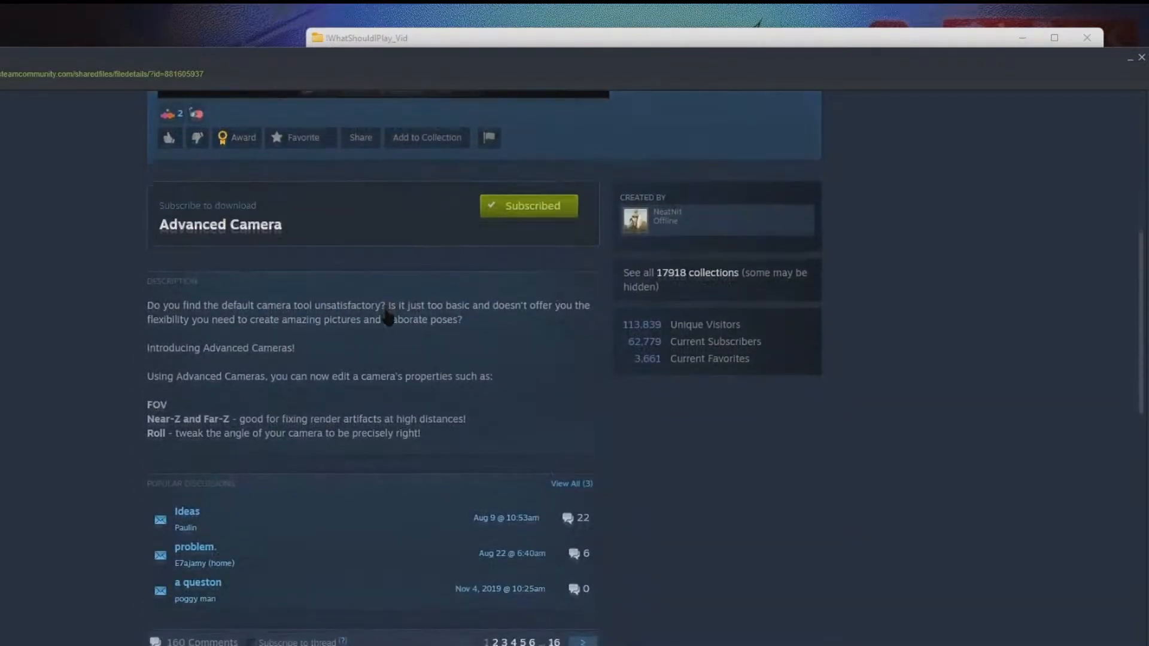
pyautogui.scroll(-3)
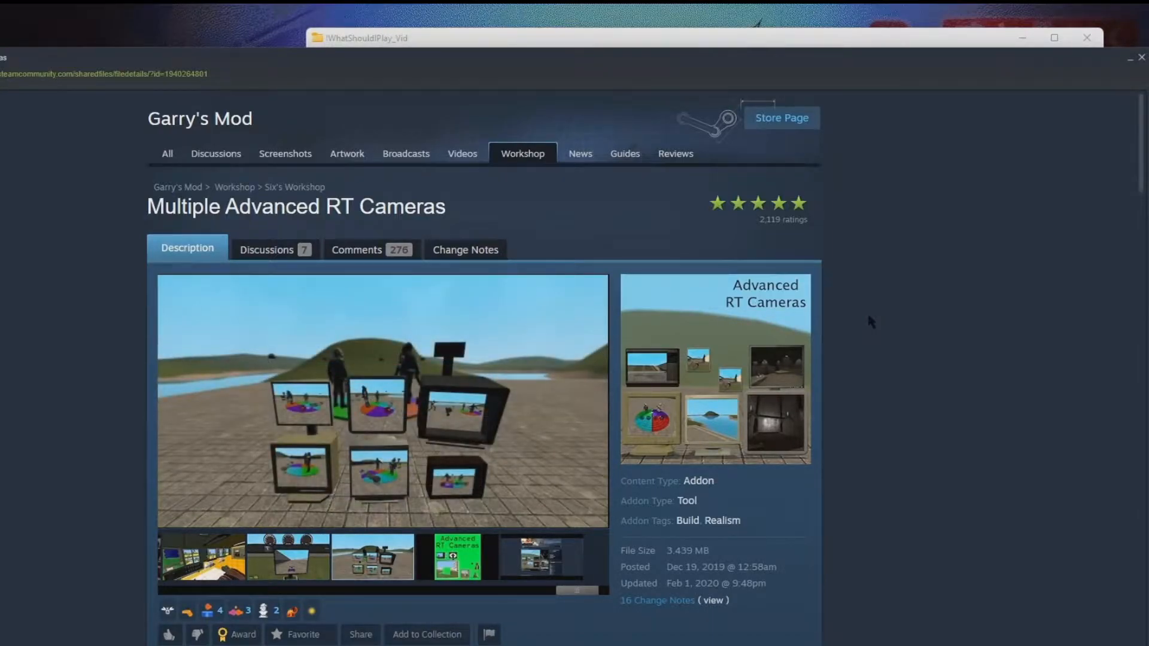
# - Scroll through the Multiple Advanced RT Cameras Workshop page description
pyautogui.scroll(-3)
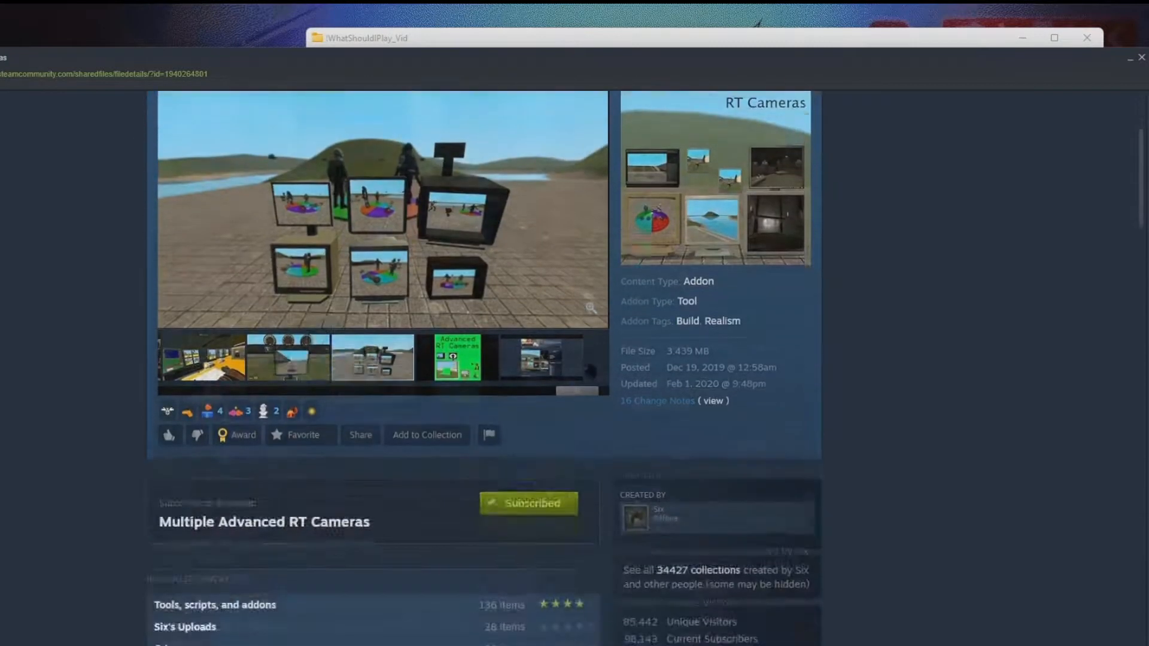
pyautogui.scroll(-3)
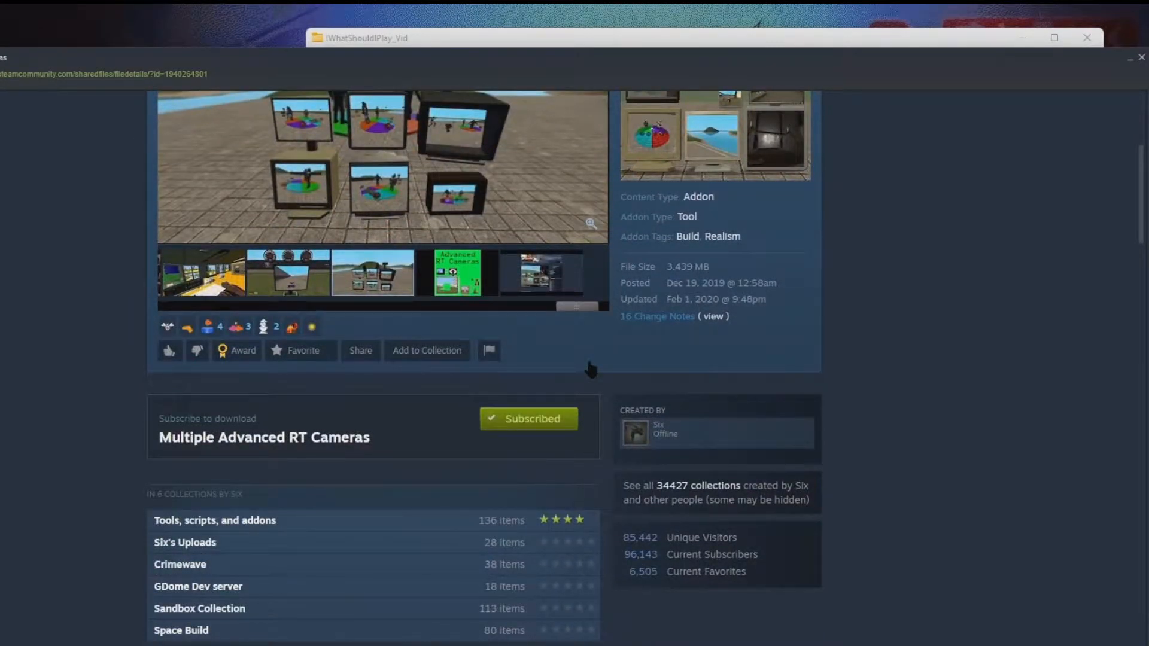
pyautogui.scroll(-3)
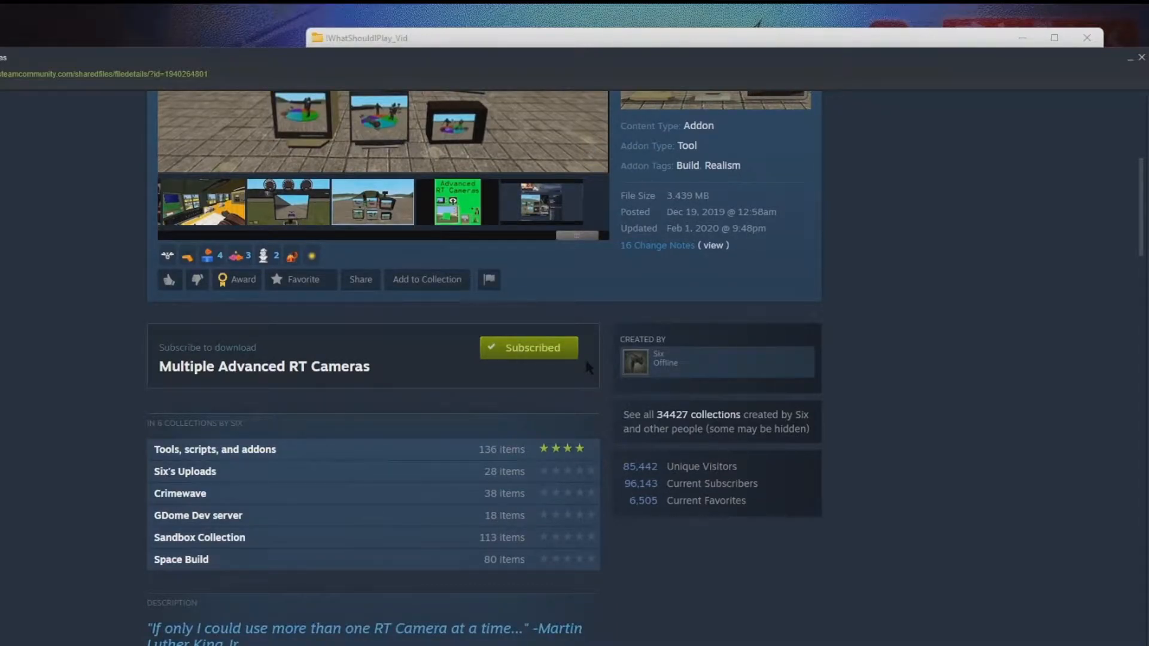
pyautogui.scroll(-3)
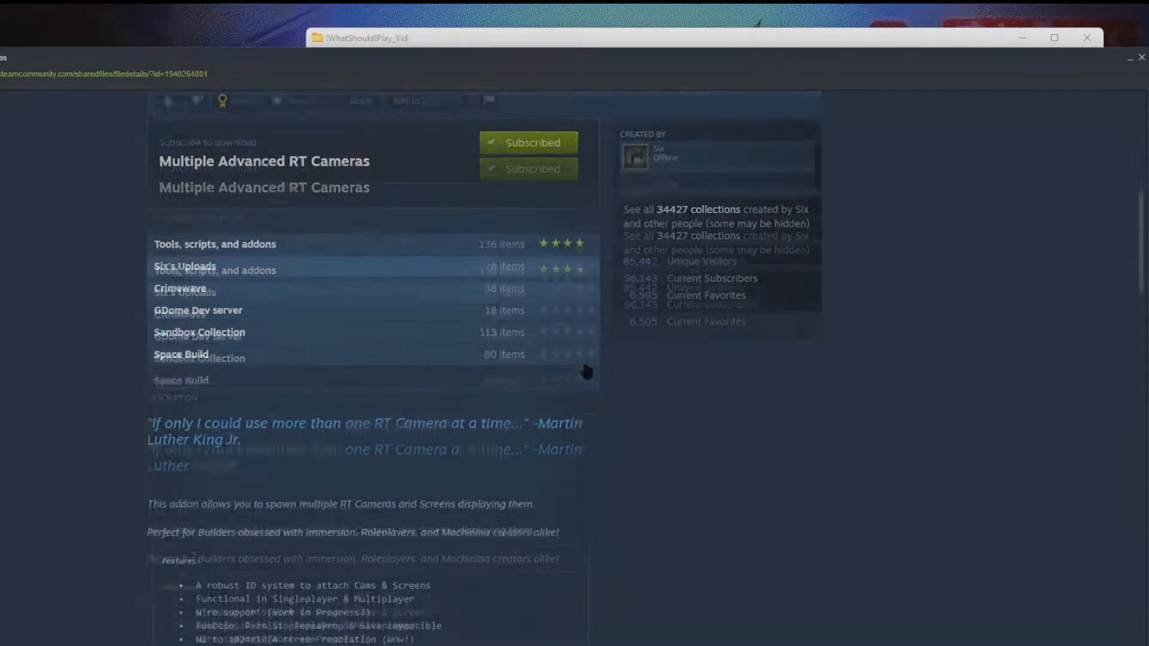
pyautogui.scroll(-3)
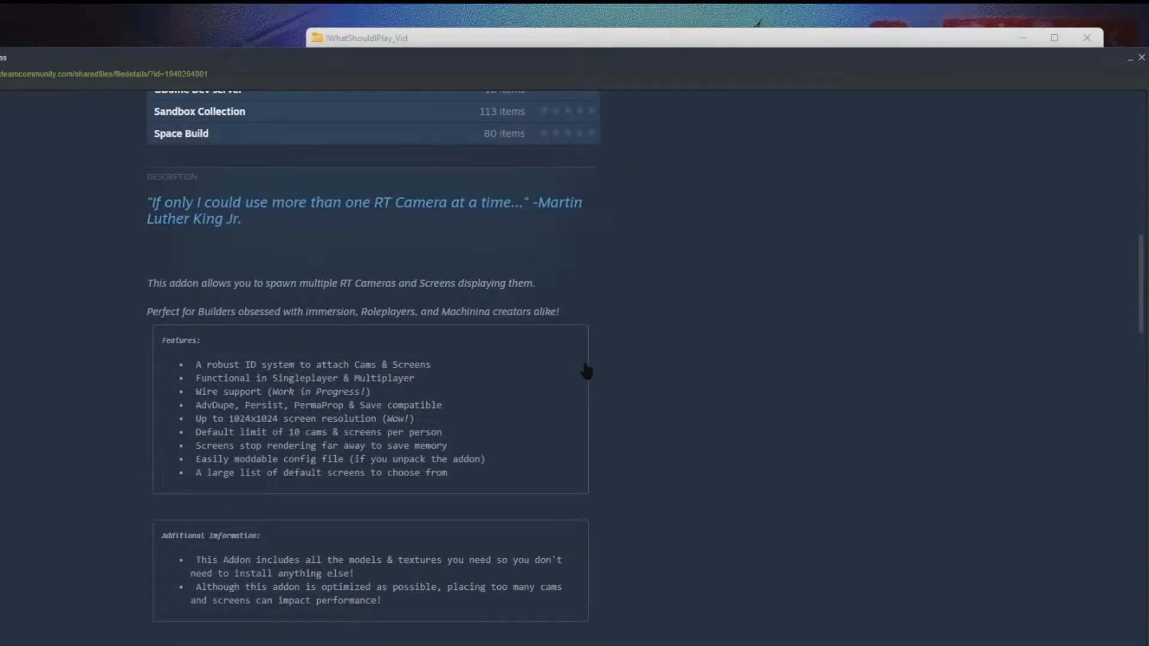
pyautogui.scroll(-3)
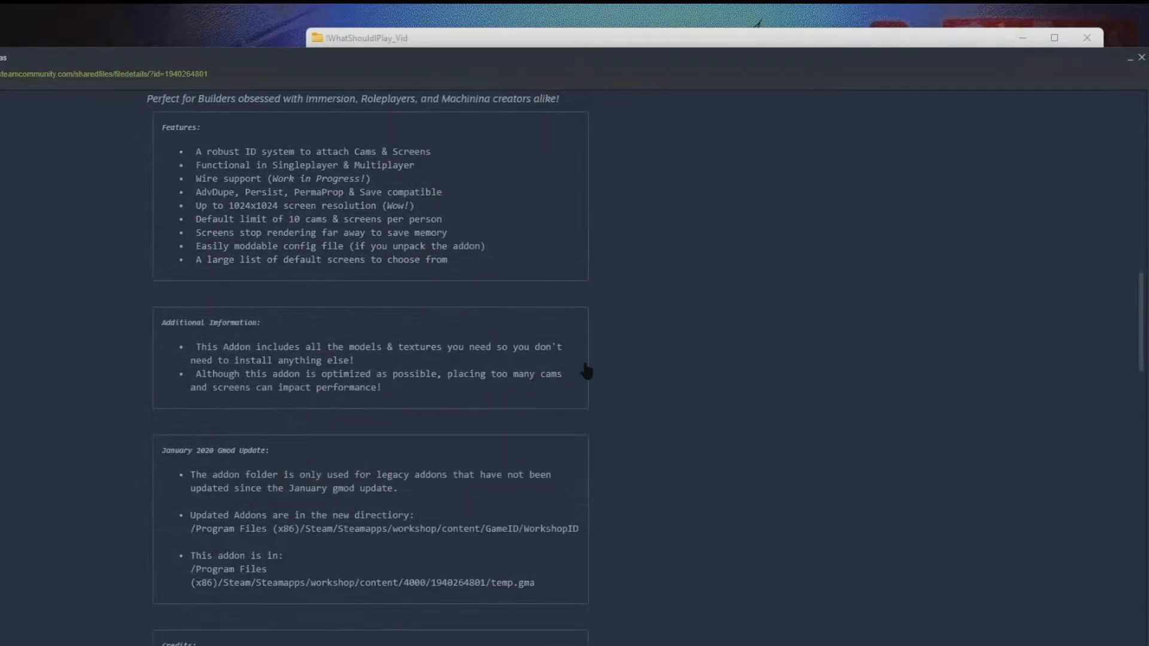
pyautogui.scroll(-3)
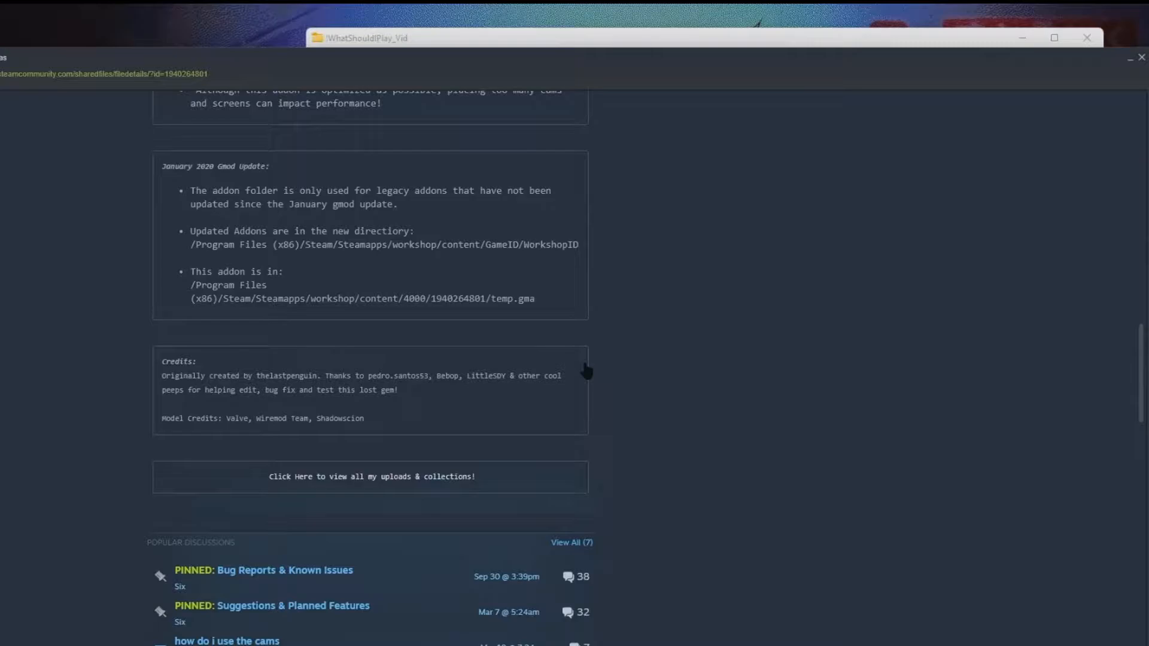
pyautogui.scroll(3)
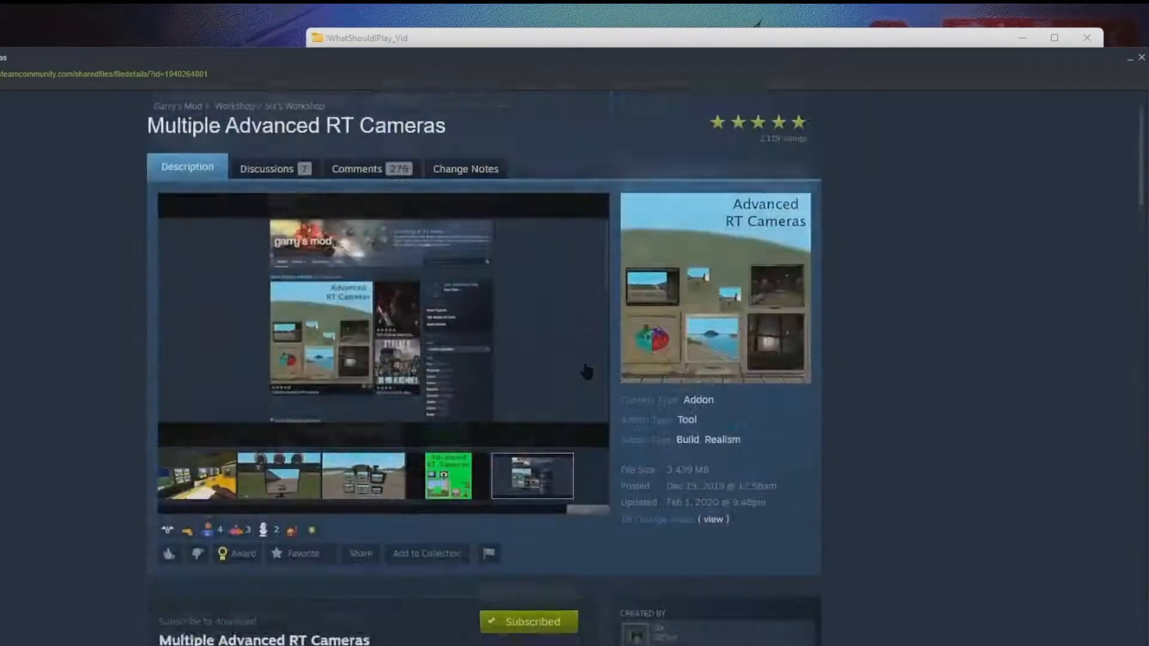
pyautogui.scroll(3)
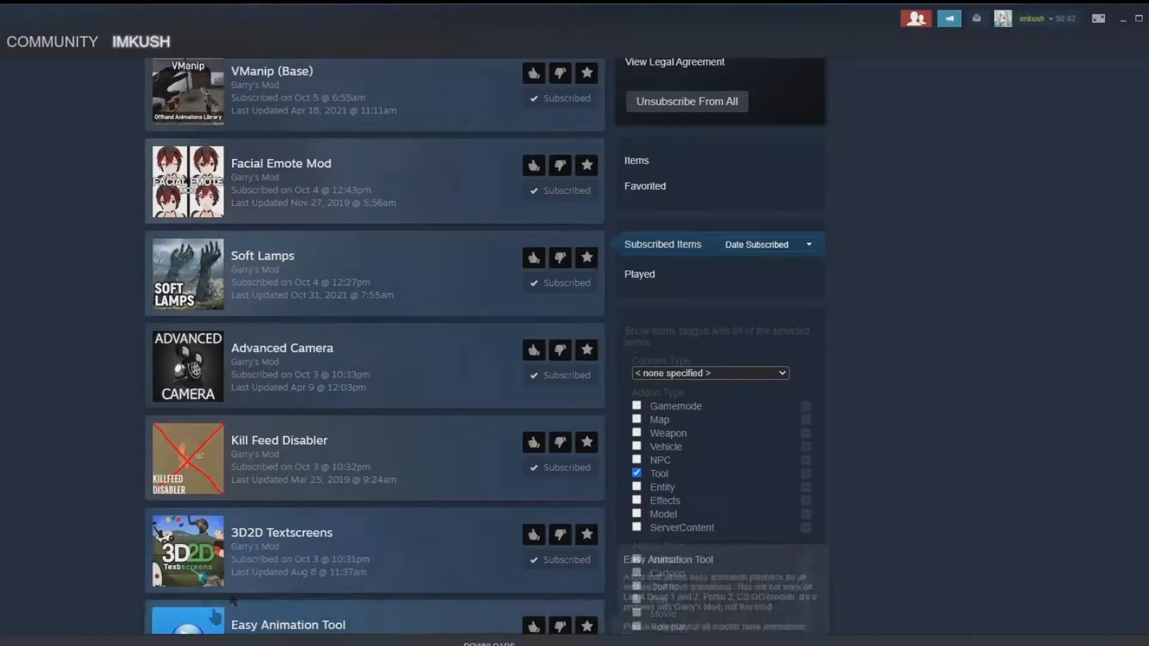
pyautogui.scroll(3)
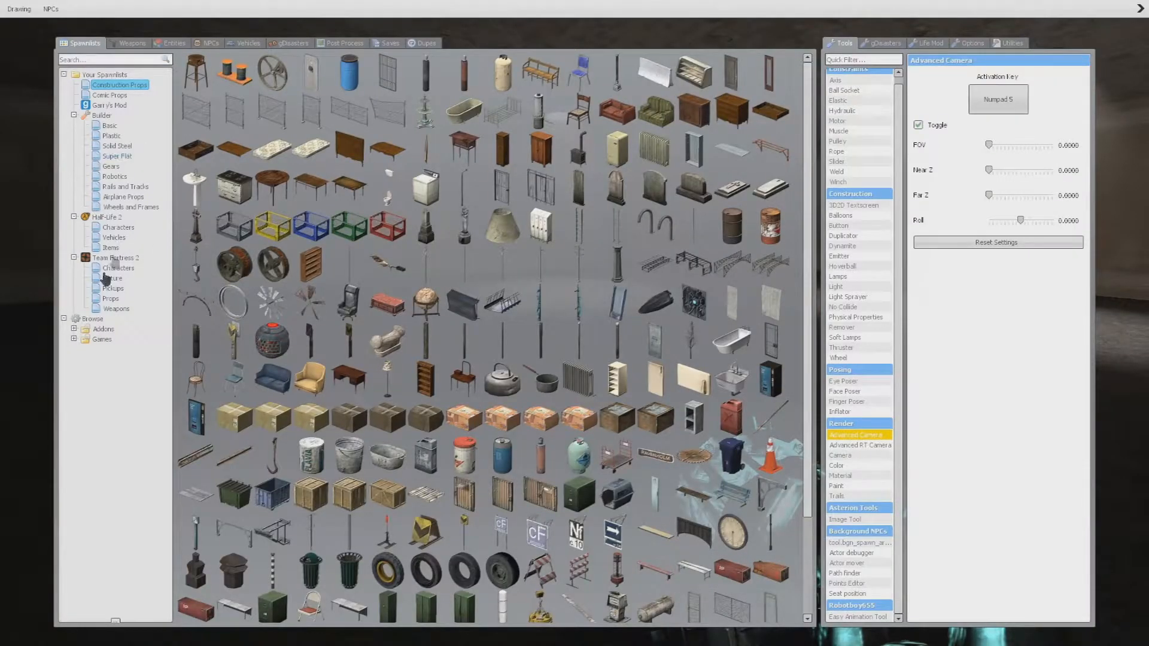
# - Browse the Team Fortress 2 spawnlist, then switch to Half-Life 2 characters
pyautogui.click(118, 267)
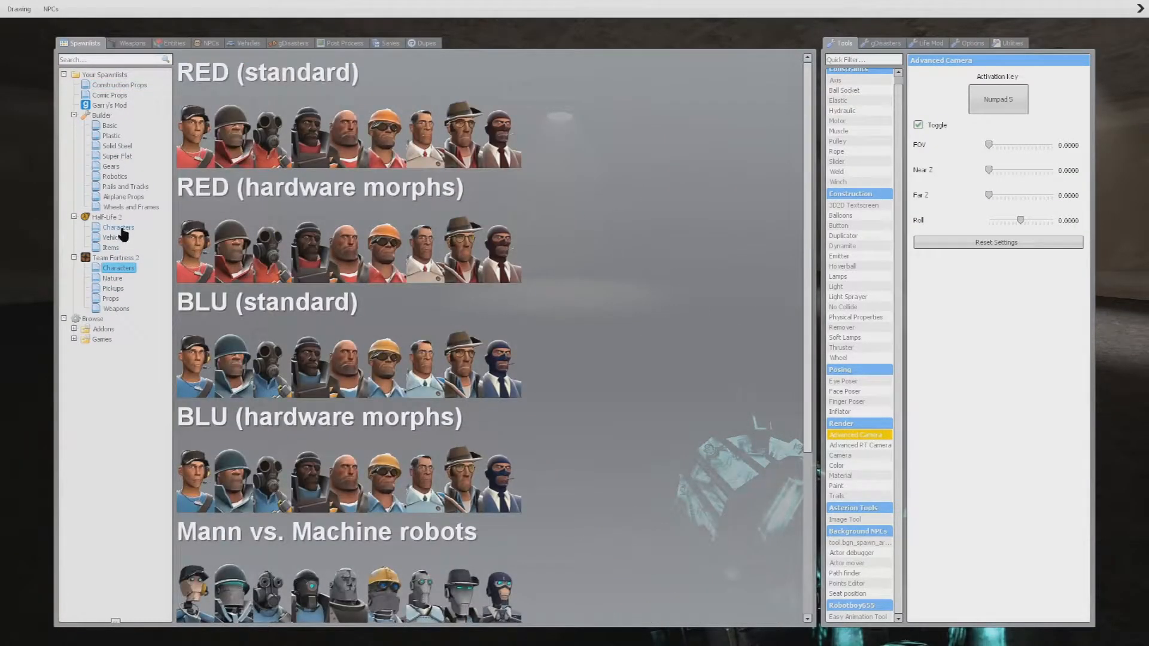
pyautogui.click(118, 227)
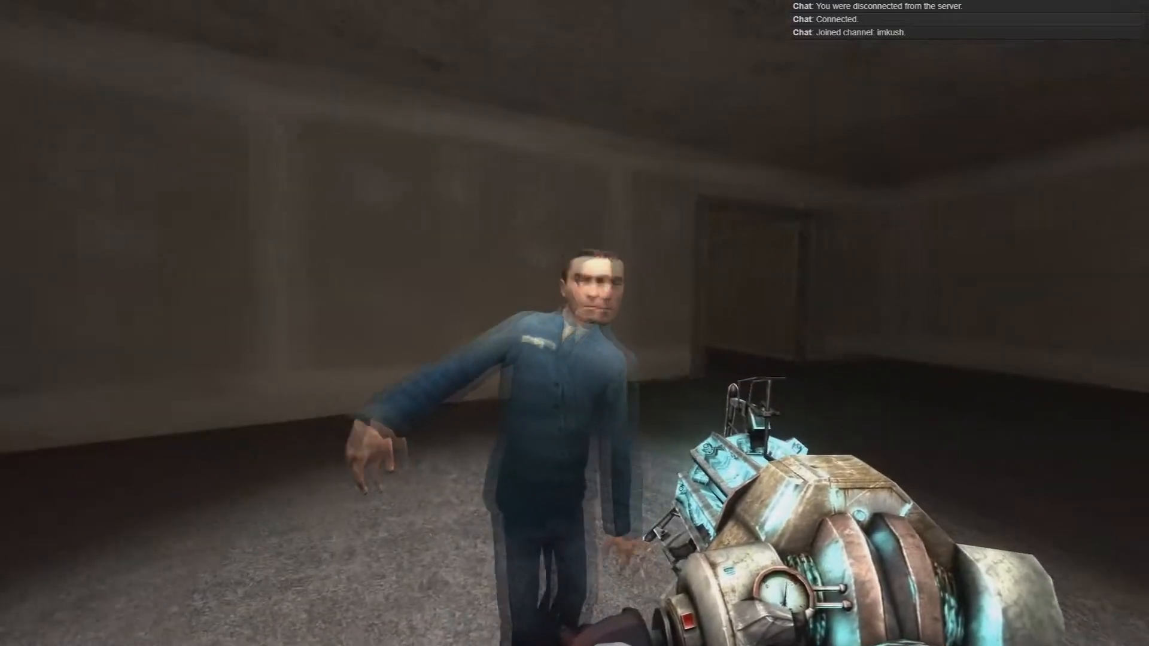
# - Pick up the citizen with the Physics Gun and set it down beneath the ceiling light
pyautogui.press('q')
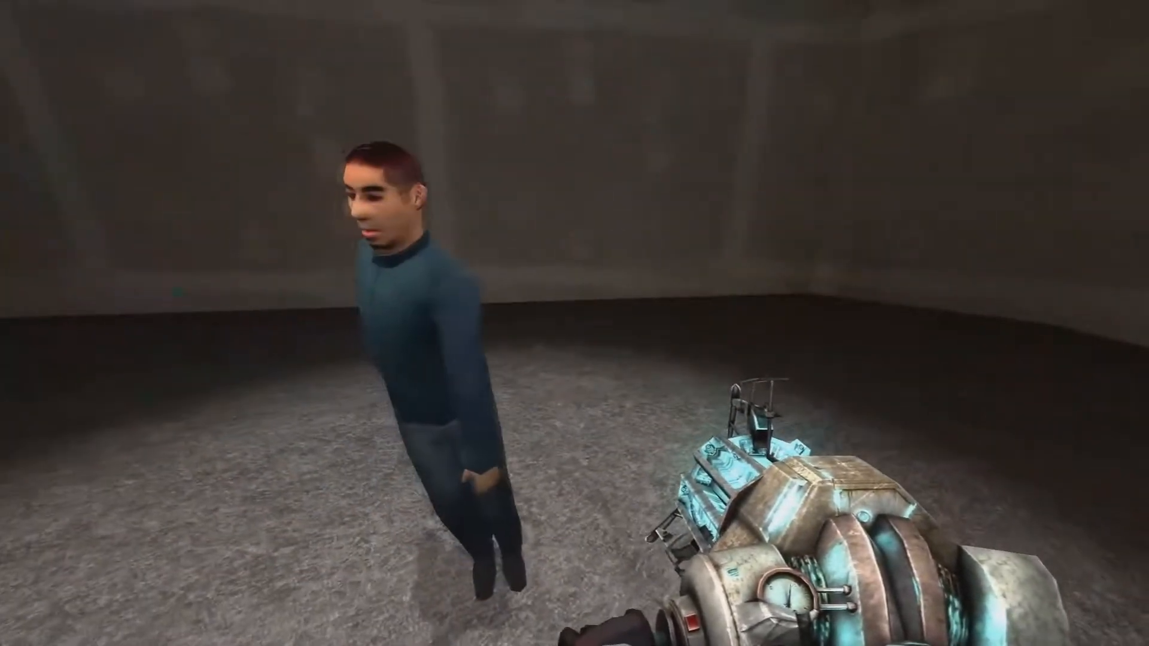
pyautogui.click(574, 323)
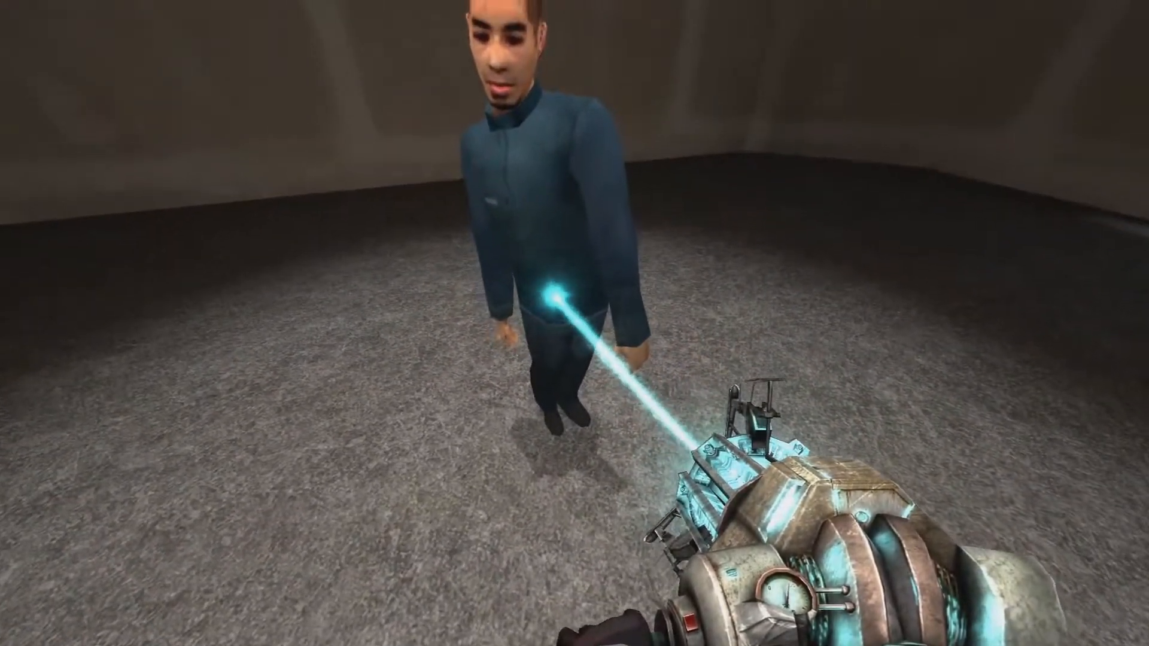
pyautogui.moveTo(574, 323)
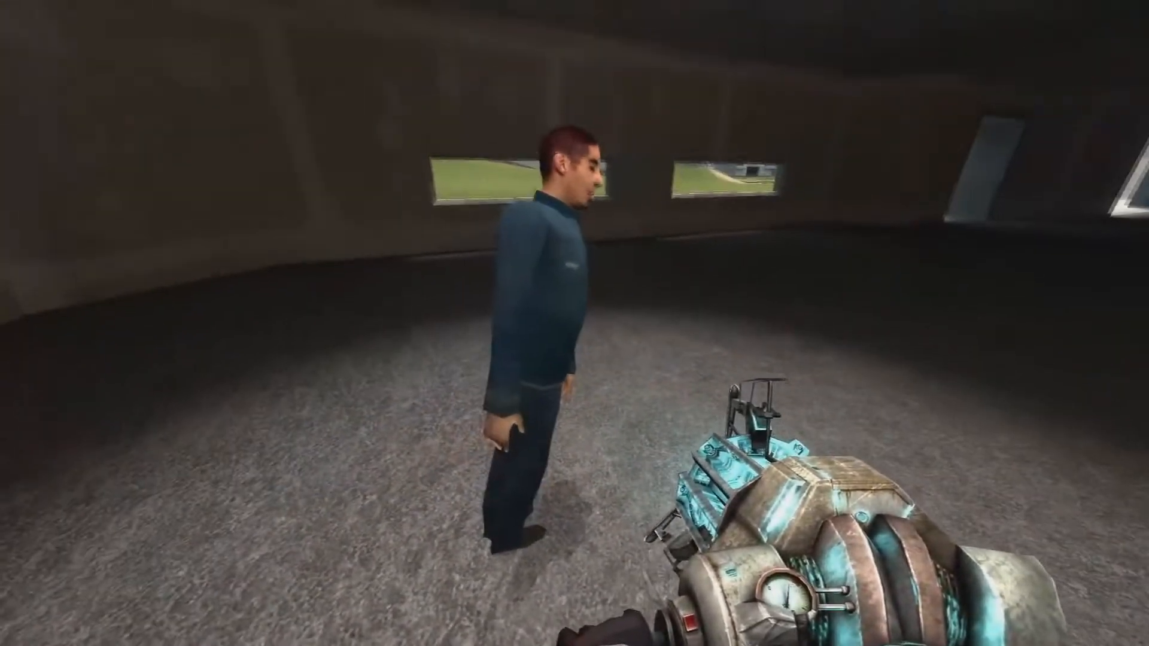
pyautogui.click(574, 324)
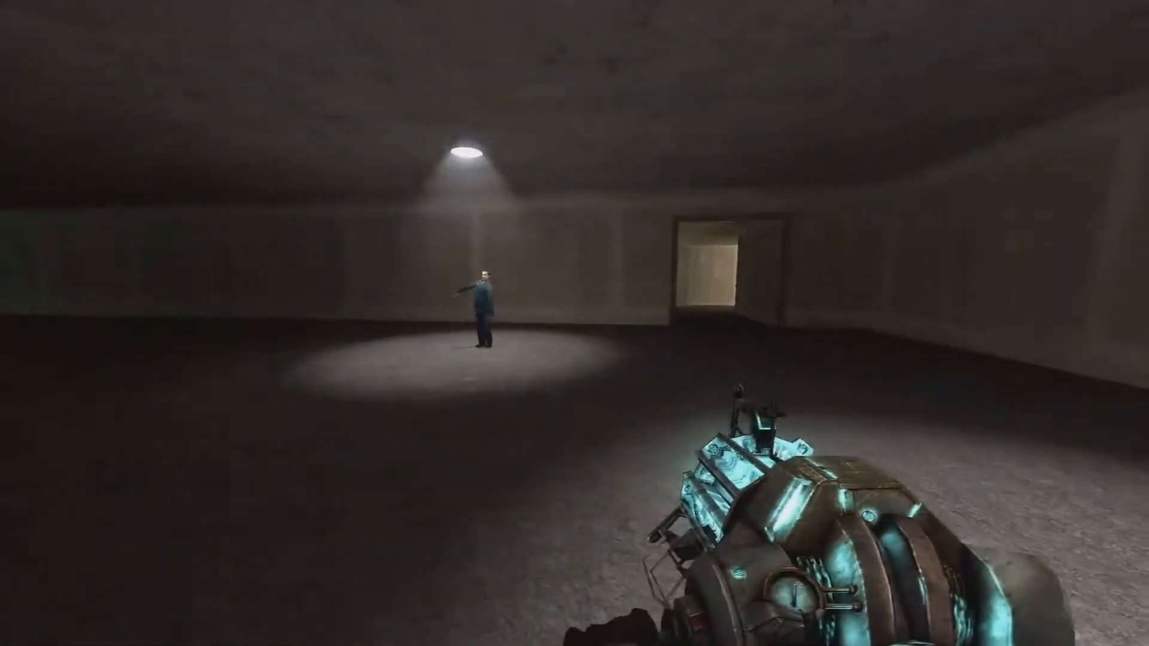
pyautogui.moveTo(574, 323)
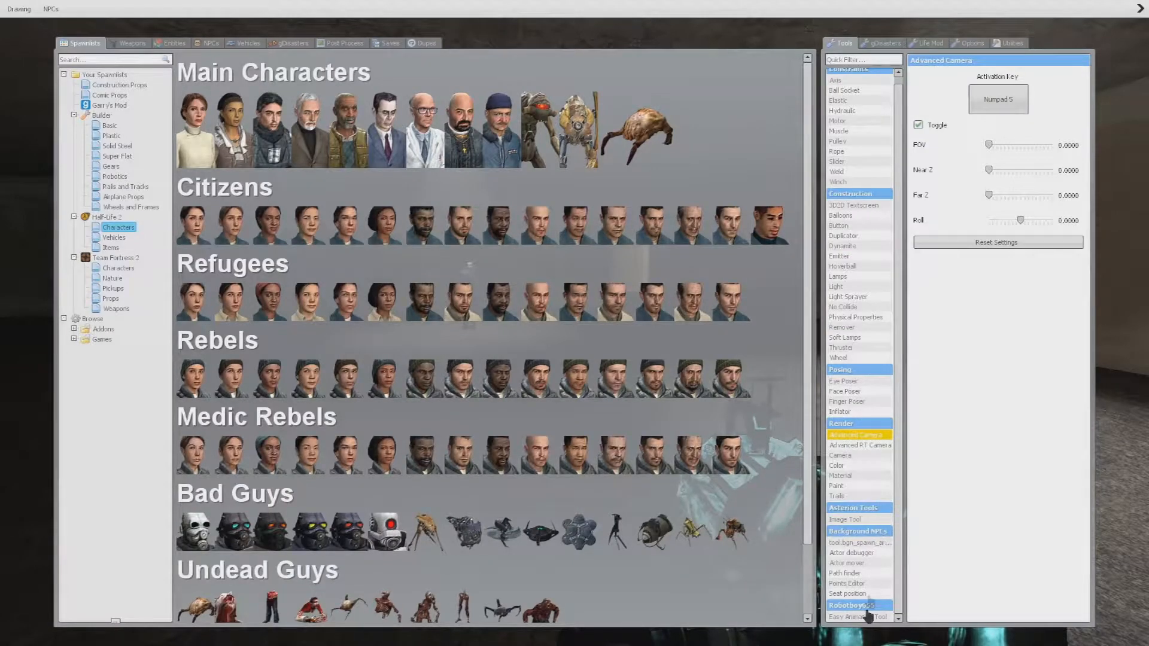
pyautogui.moveTo(871, 535)
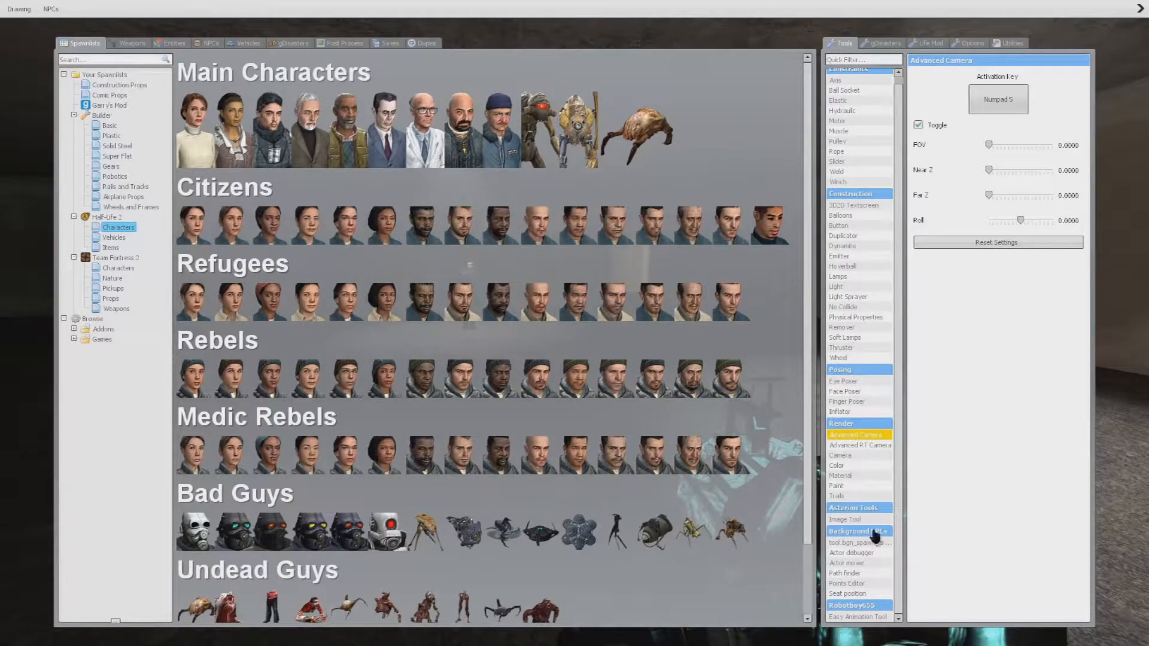
# - Select the Advanced RT Camera tool under Render in the Tools list
pyautogui.click(859, 445)
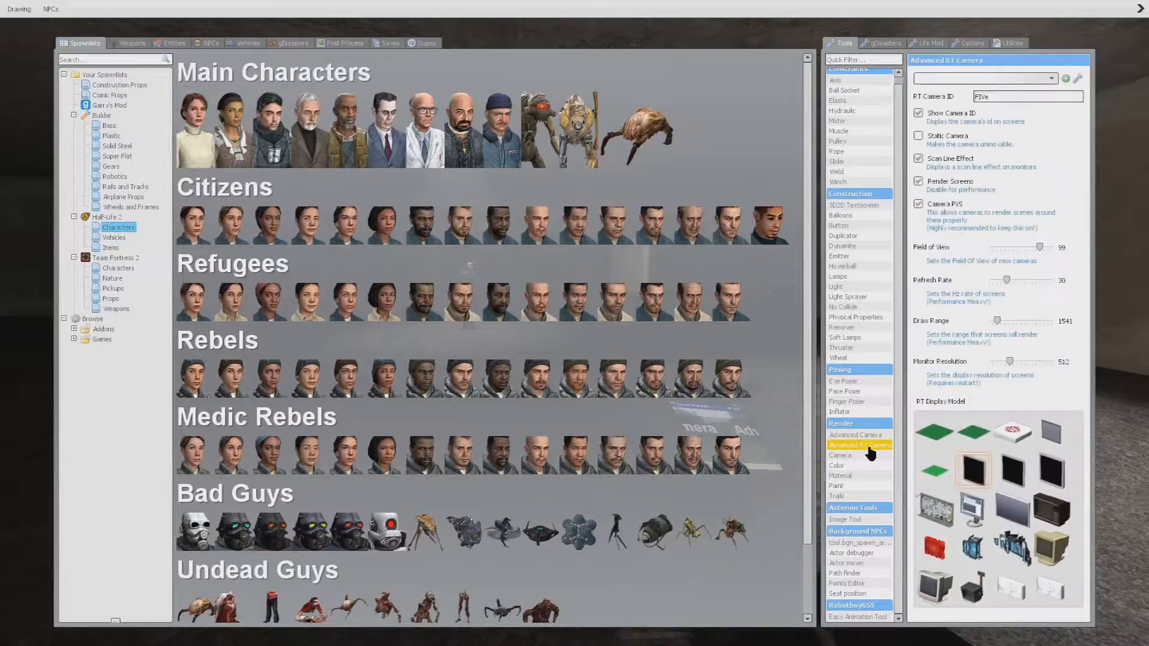
pyautogui.moveTo(955, 471)
pyautogui.write('fr')
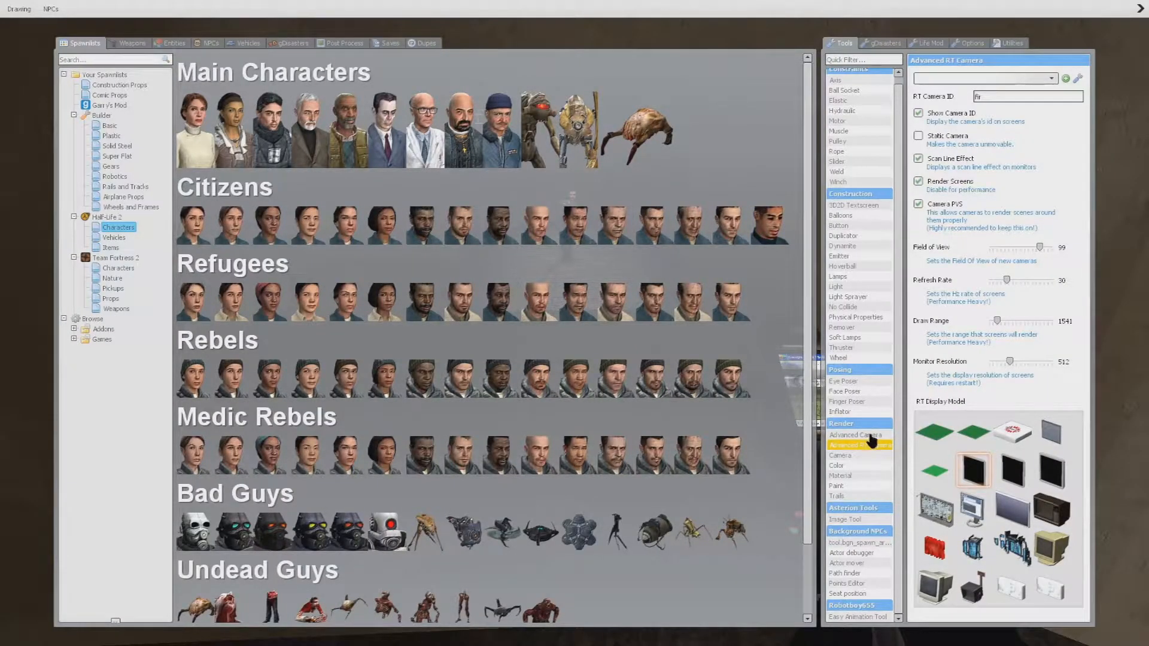
# - Select the Advanced Camera tool and rebind its activation key to Numpad 0
pyautogui.click(852, 434)
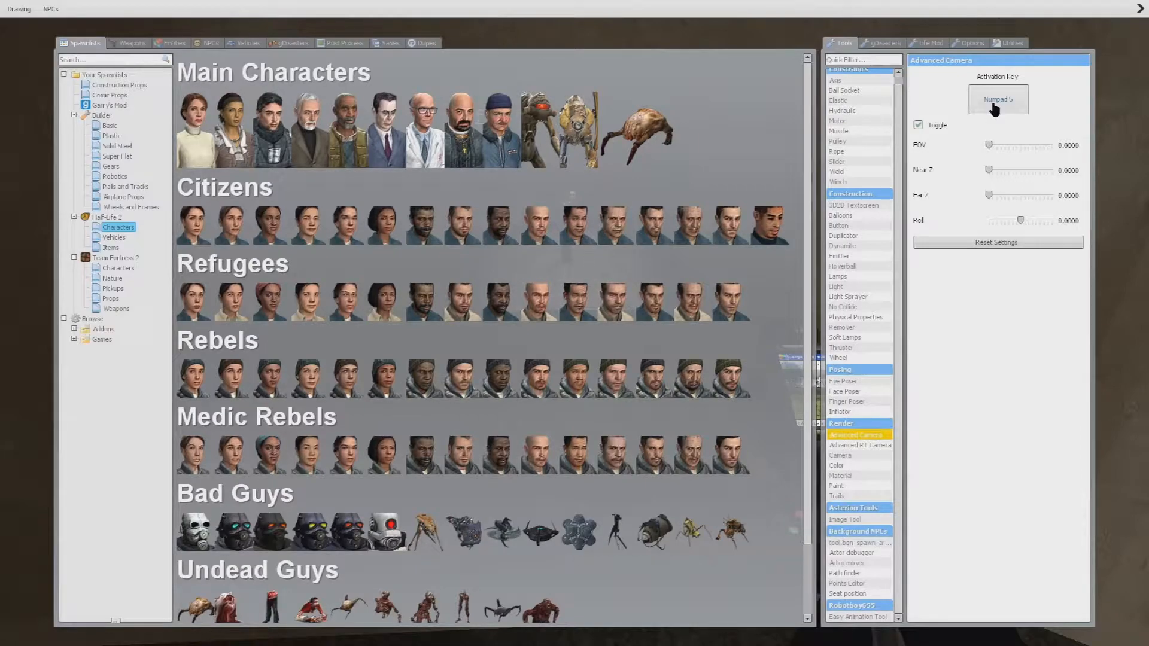
pyautogui.click(996, 99)
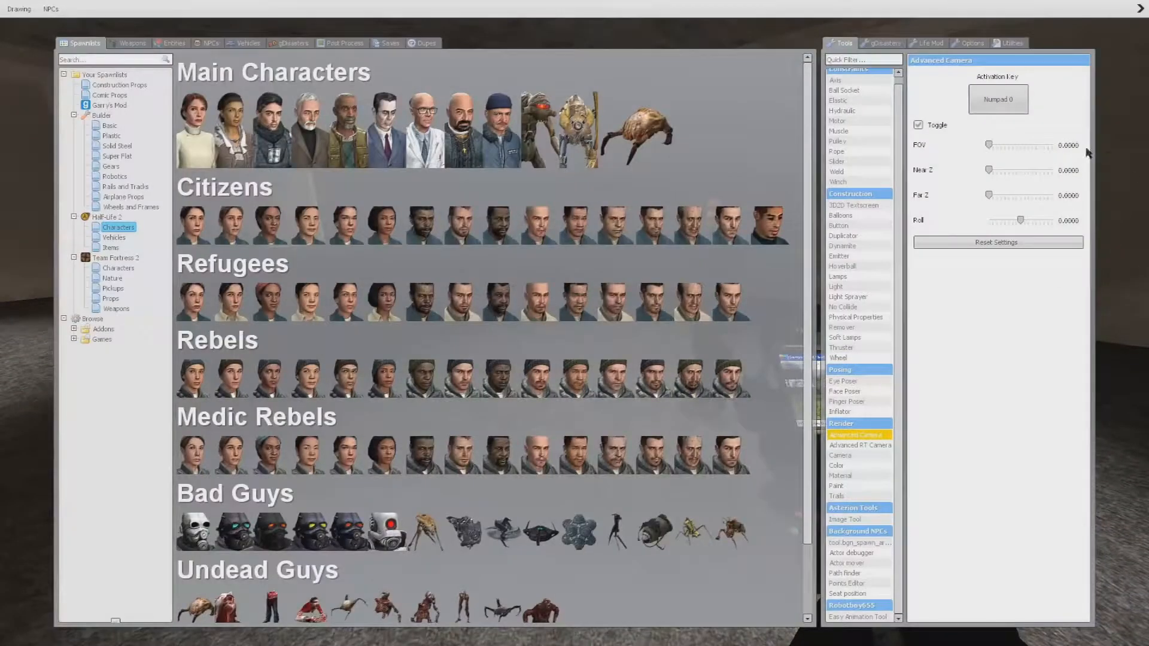
# - Select Advanced RT Camera and enter 'sed' as the RT Camera ID
pyautogui.click(859, 445)
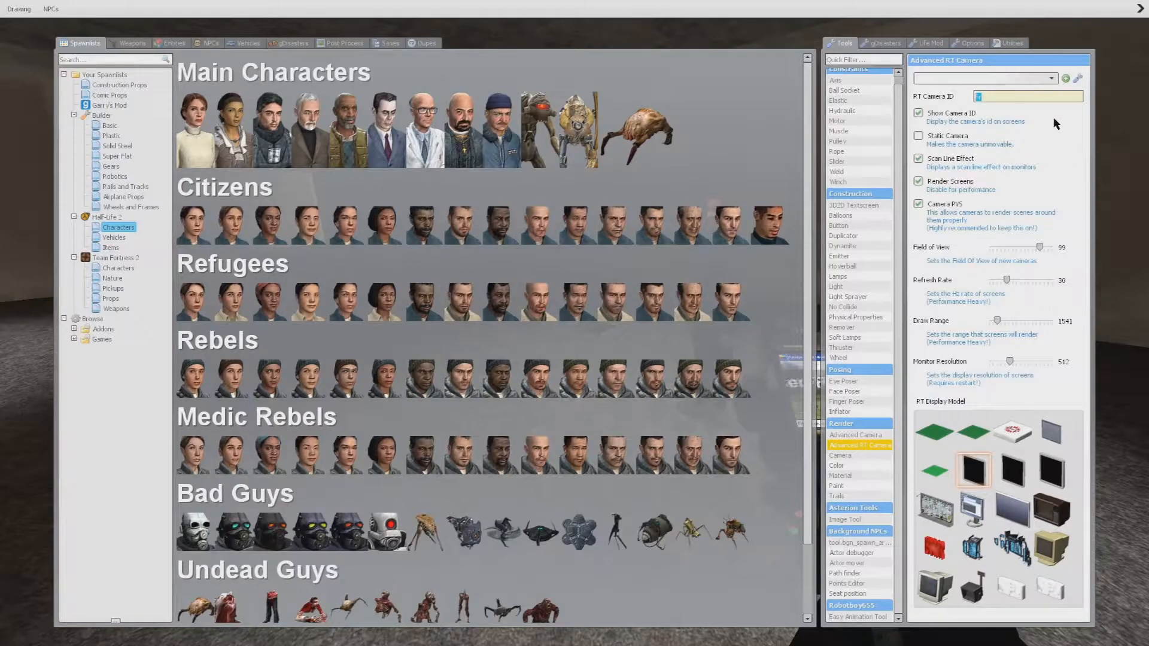
pyautogui.write('sed')
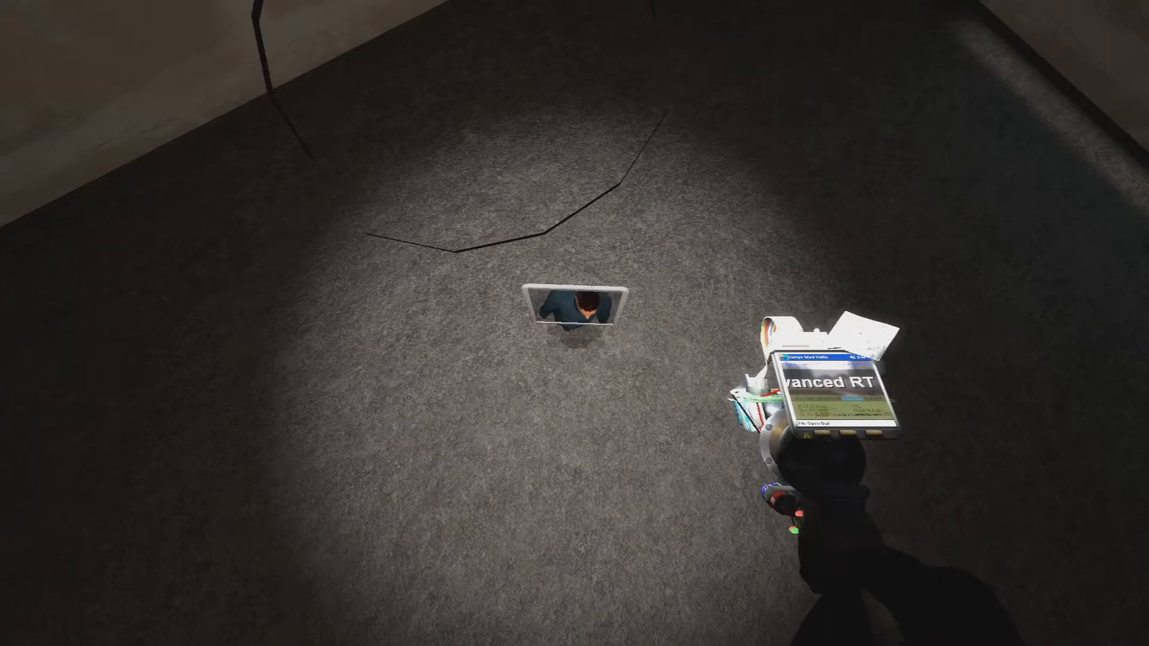
pyautogui.moveTo(574, 323)
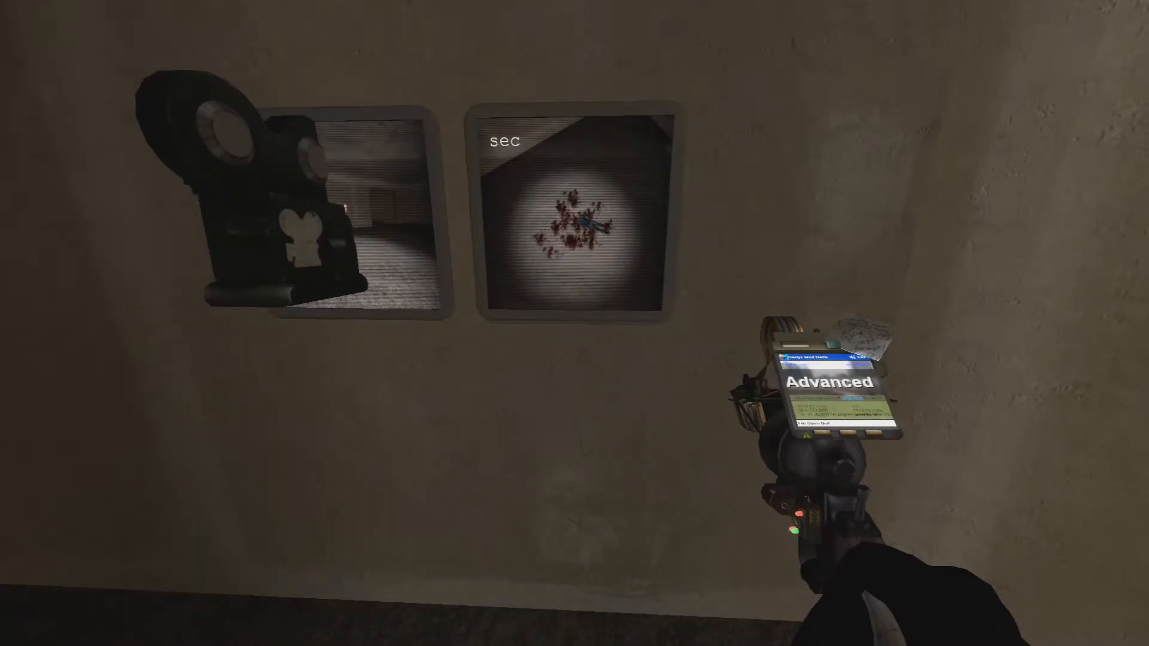
pyautogui.moveTo(575, 323)
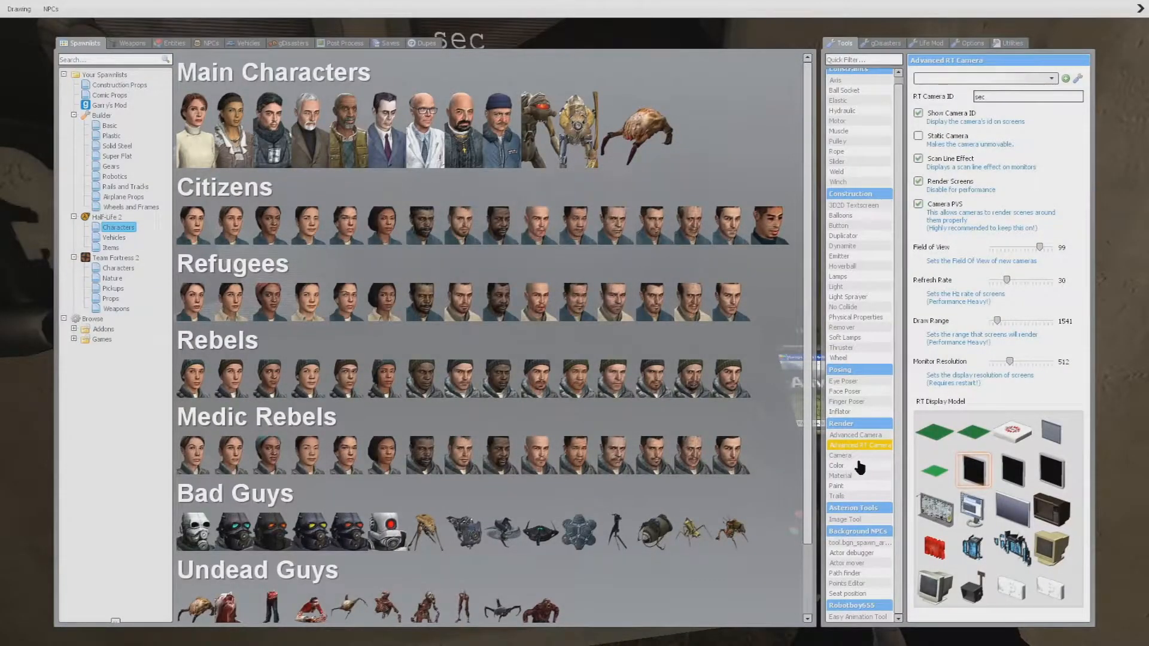
# - Select the Advanced Camera tool and adjust its settings field
pyautogui.click(855, 435)
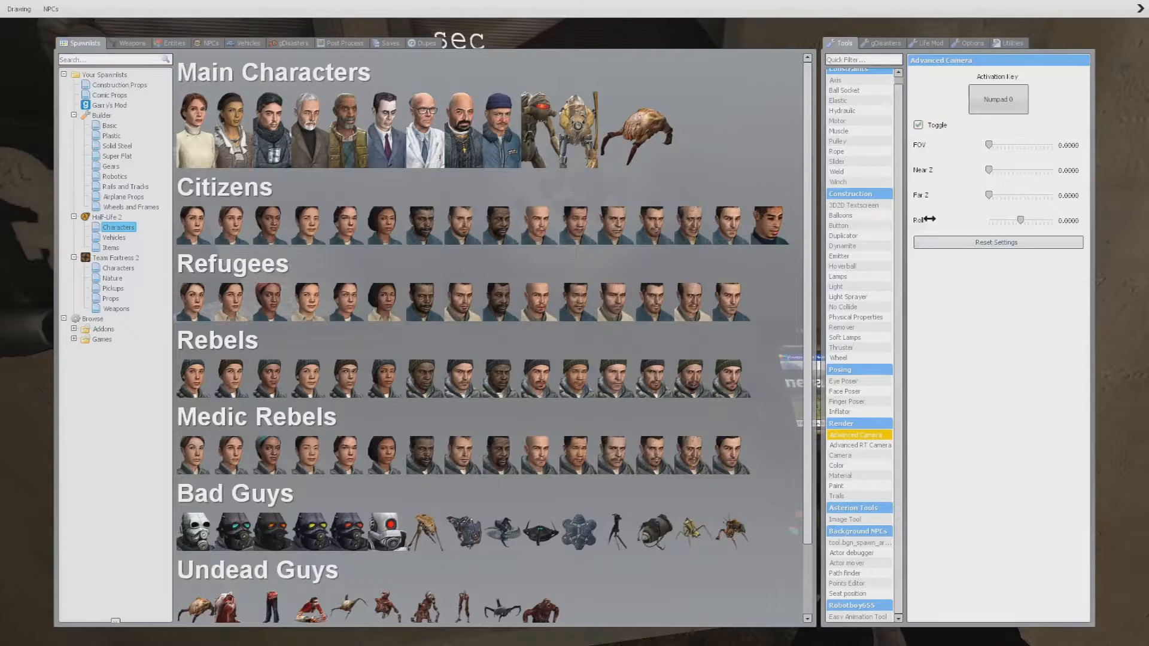
pyautogui.click(998, 99)
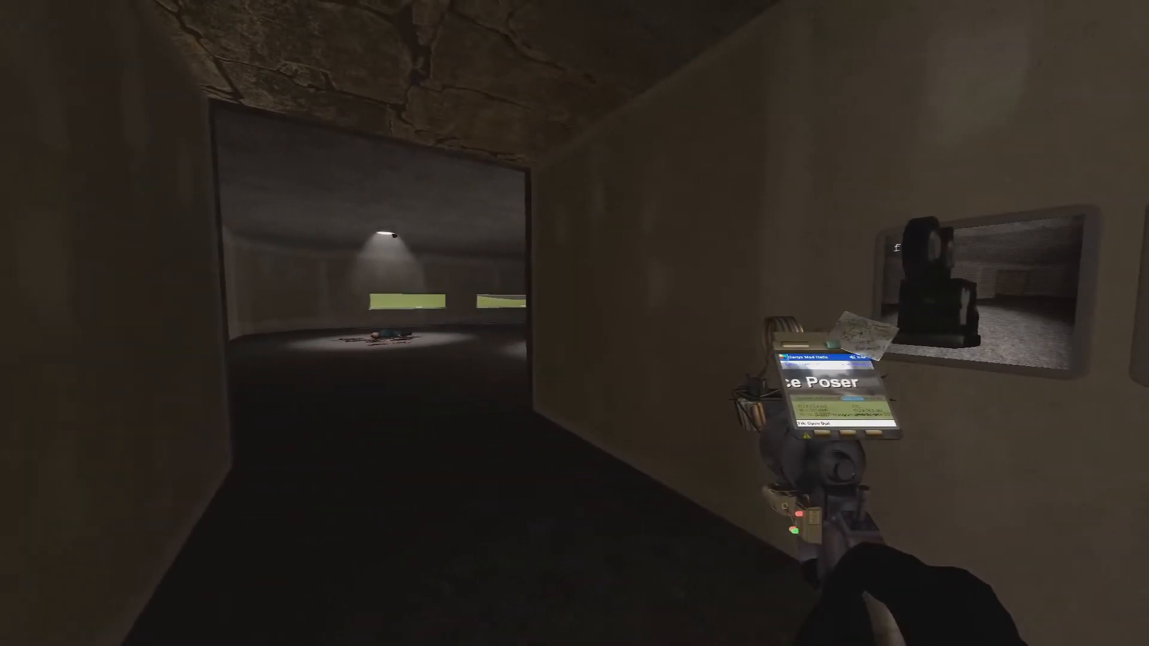
pyautogui.moveTo(558, 316)
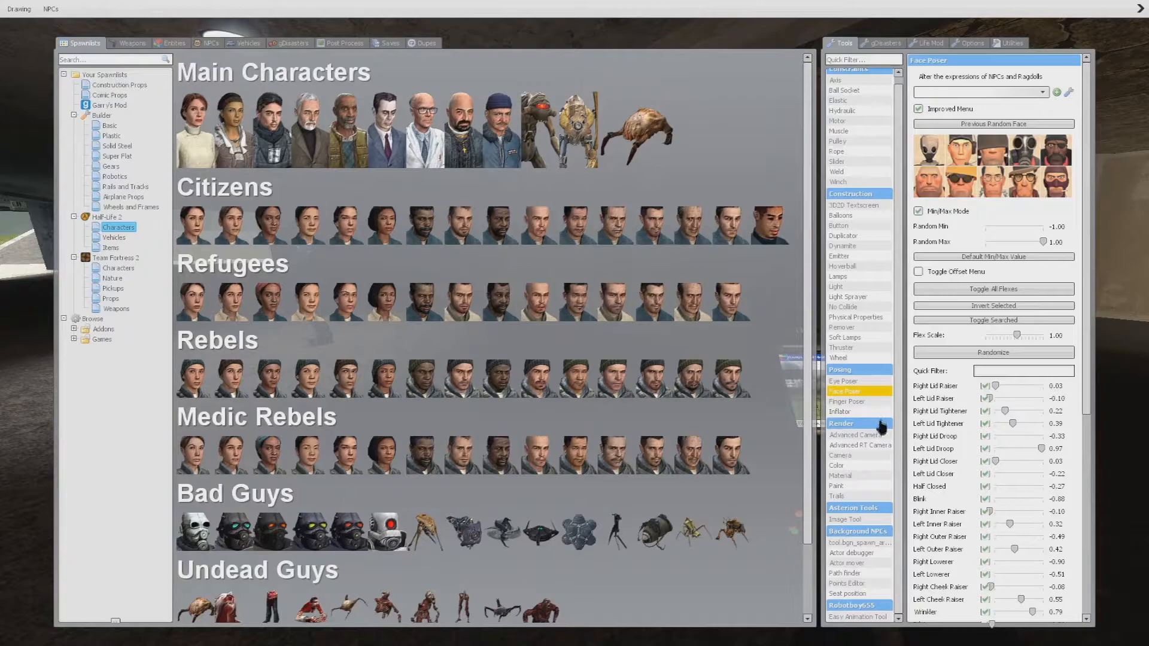
pyautogui.moveTo(872, 540)
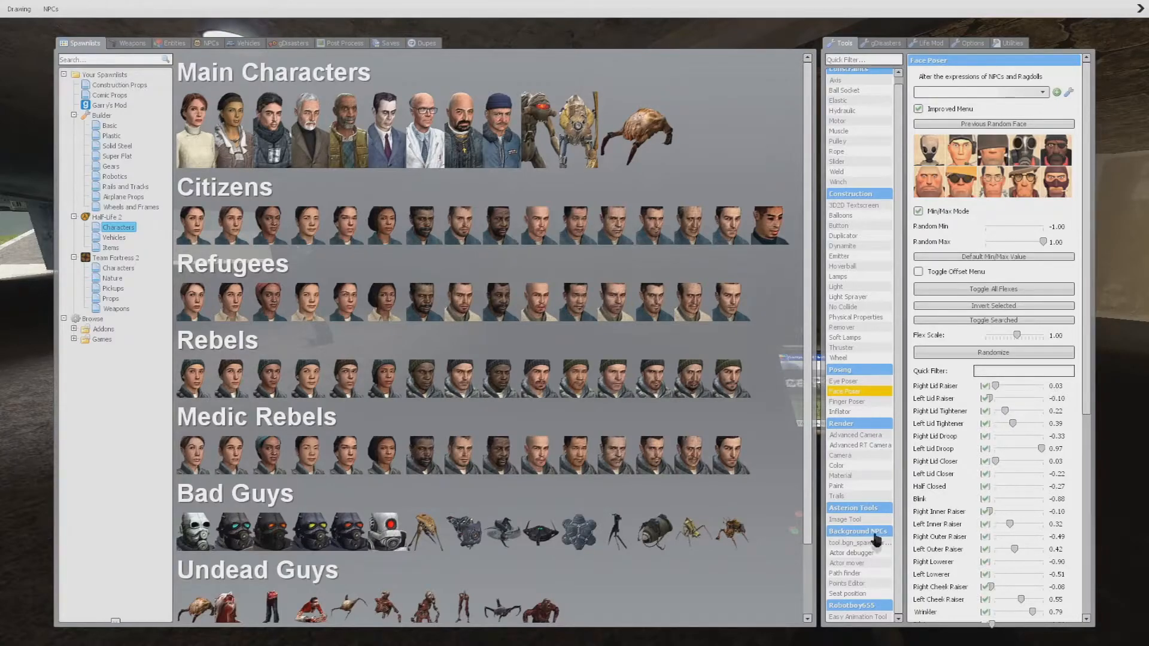
# - Select Advanced RT Camera under Render, showing camera ID sec
pyautogui.click(859, 445)
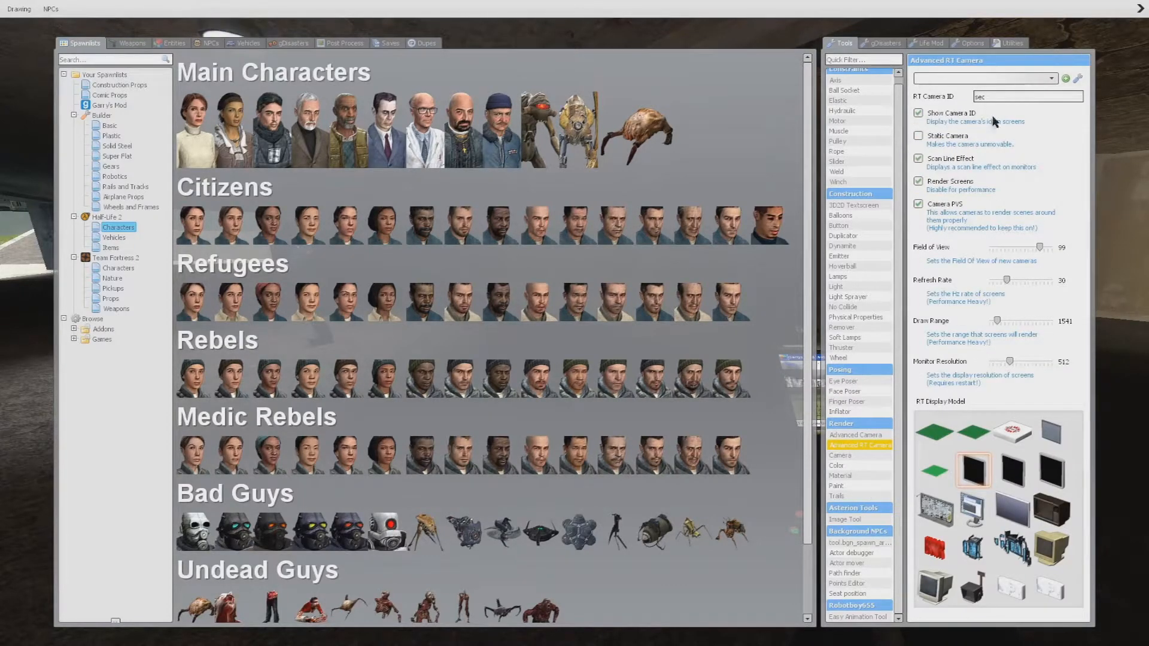
# - Select the existing RT Camera ID 'sec' to replace it with 'thir'
pyautogui.tripleClick(1028, 95)
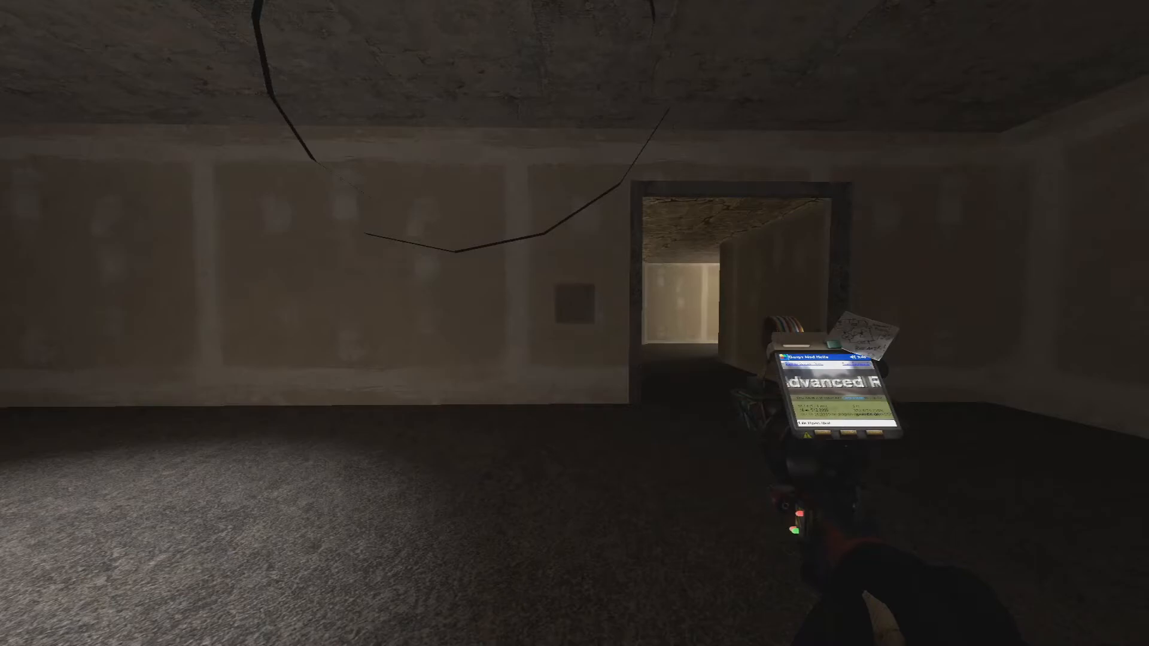
pyautogui.moveTo(574, 323)
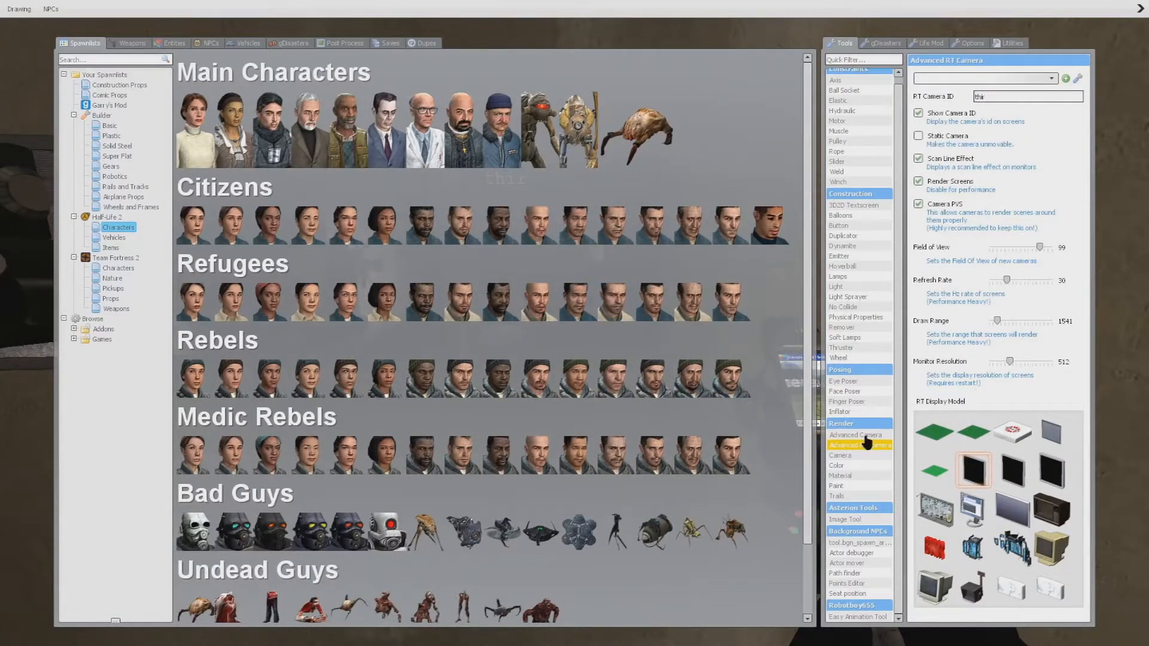
# - Return to the scene to place the RT camera 'thir' and its monitor
pyautogui.click(855, 435)
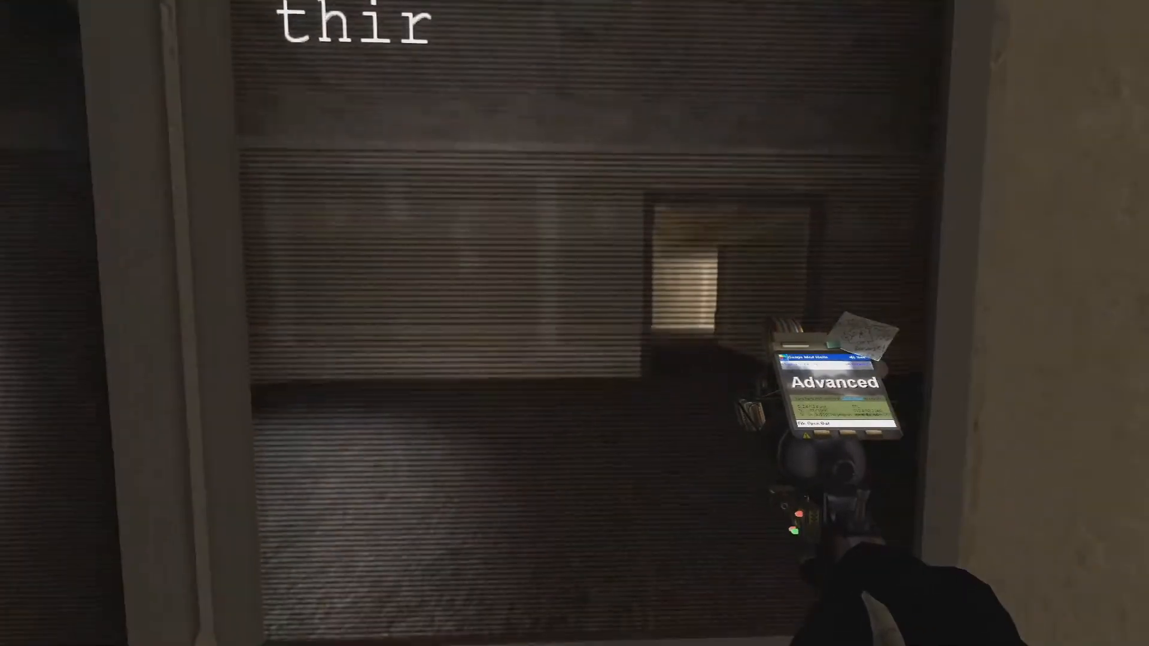
pyautogui.moveTo(574, 323)
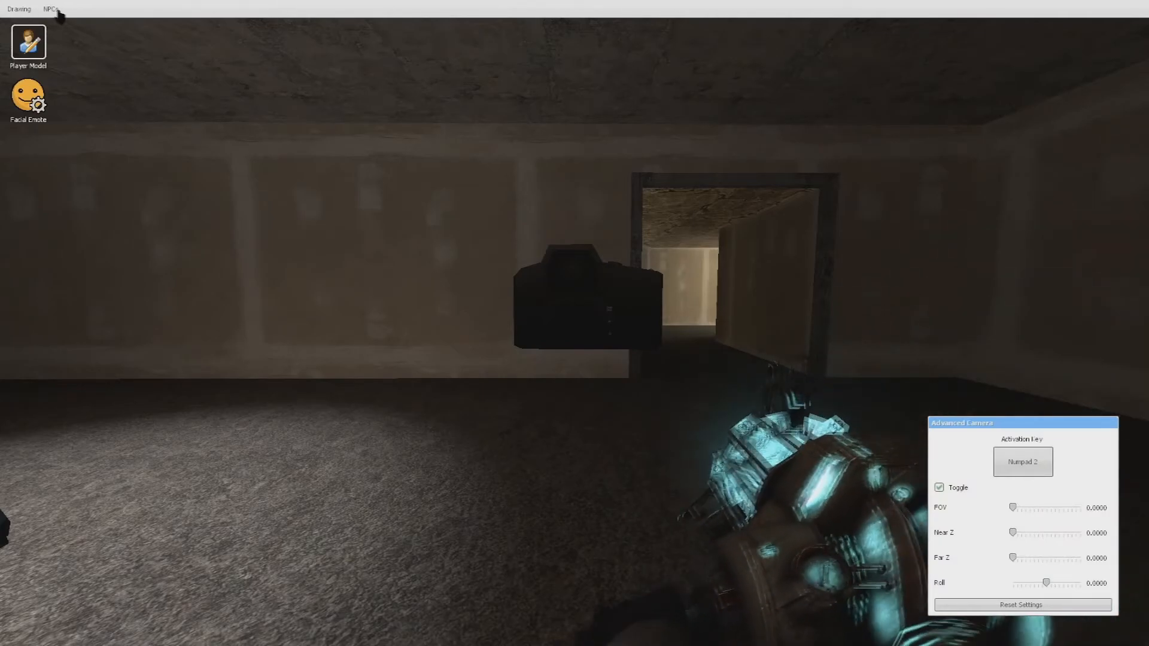
# - Close the camera settings menu and return to the dim room
pyautogui.click(20, 7)
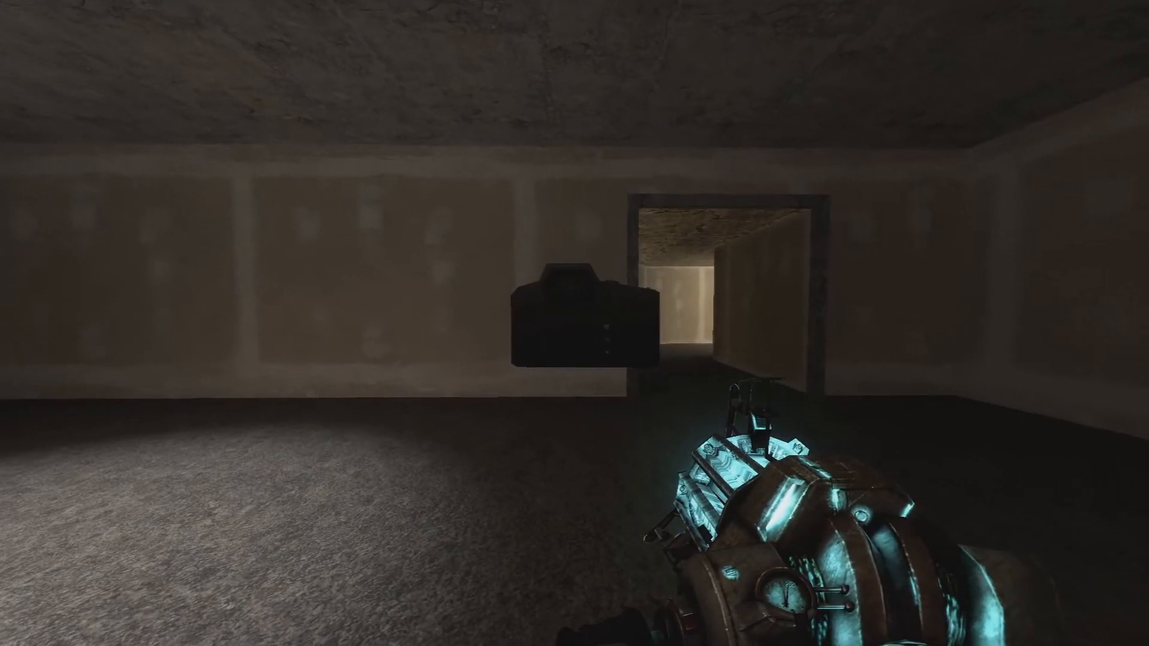
pyautogui.moveTo(575, 324)
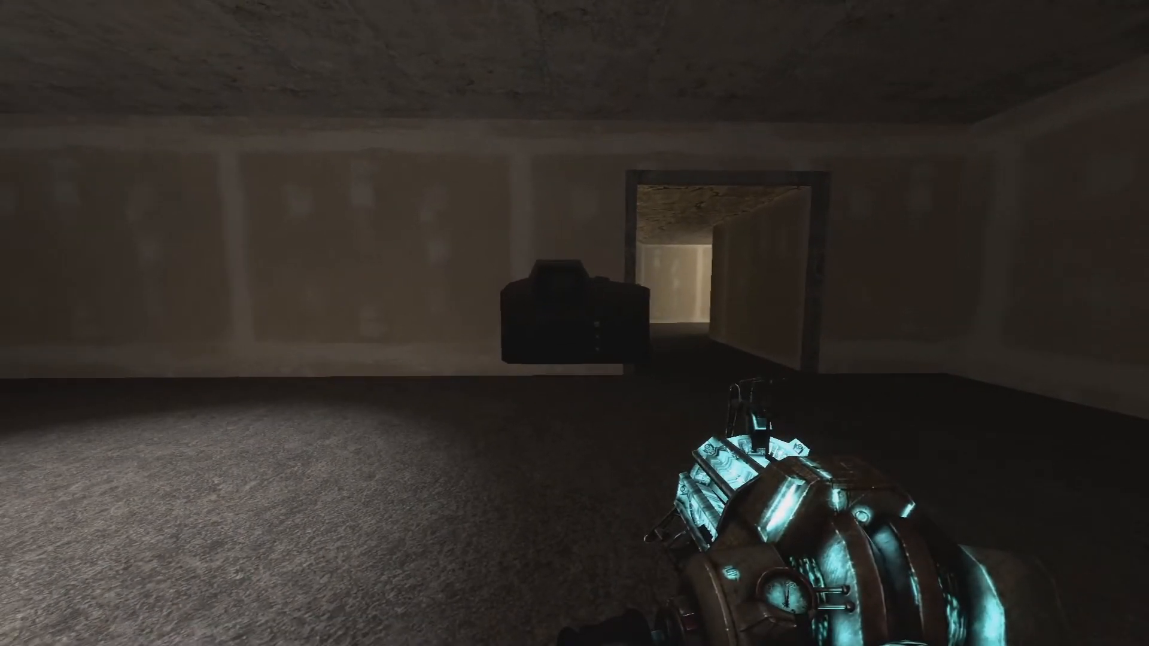